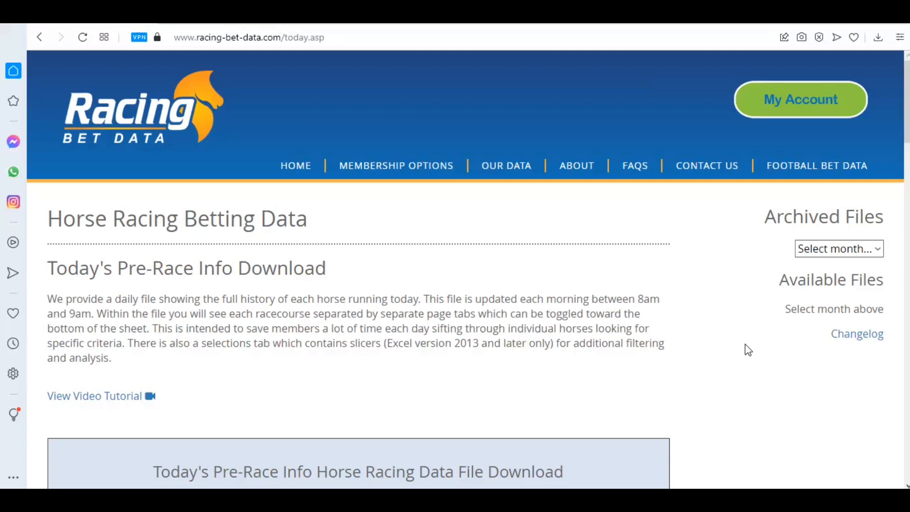
Switch the archive to Oct-21 and start downloading a daily racing data file.
left_click(838, 248)
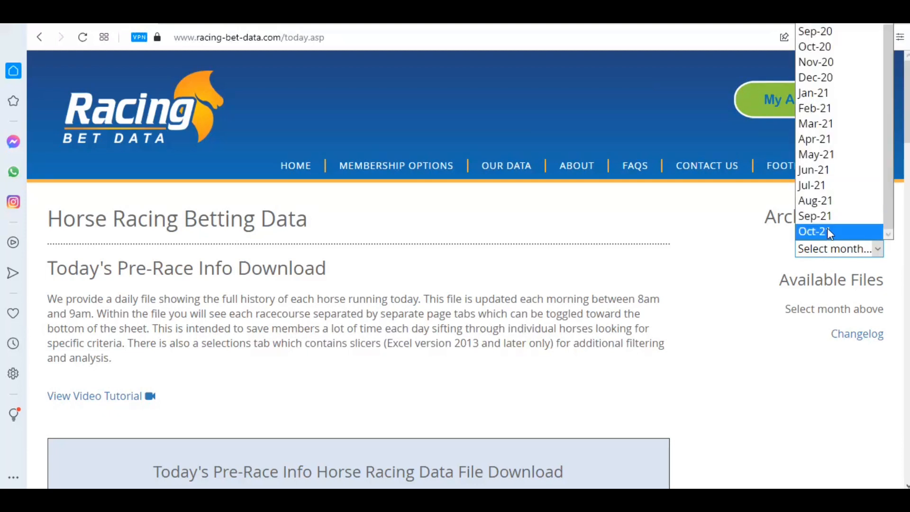
left_click(812, 231)
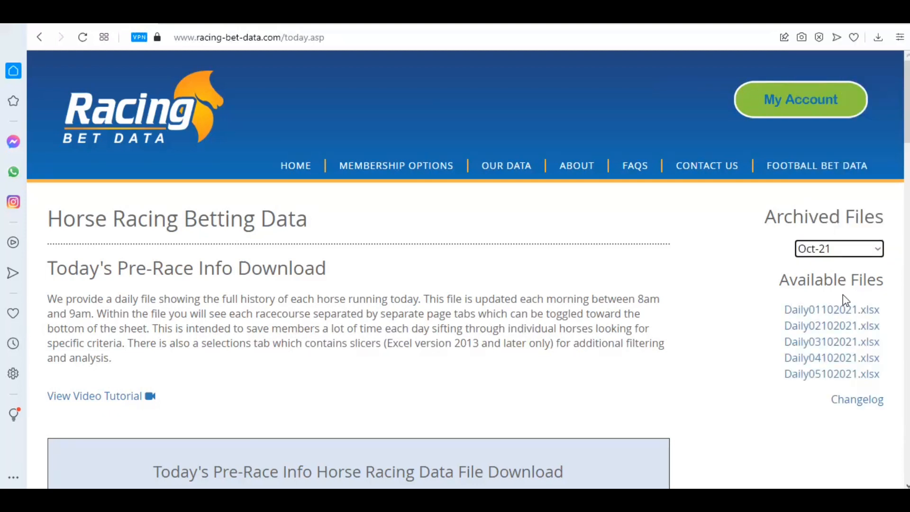
mouse_move(831, 325)
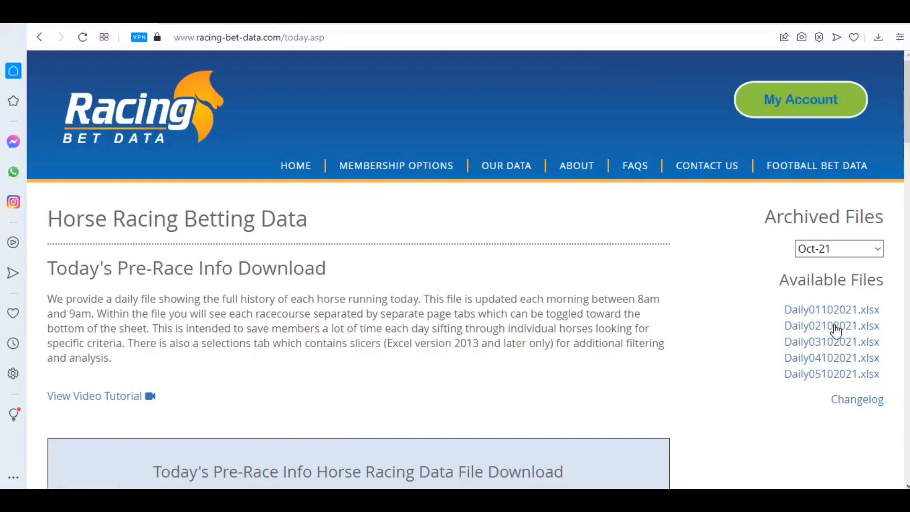
left_click(831, 325)
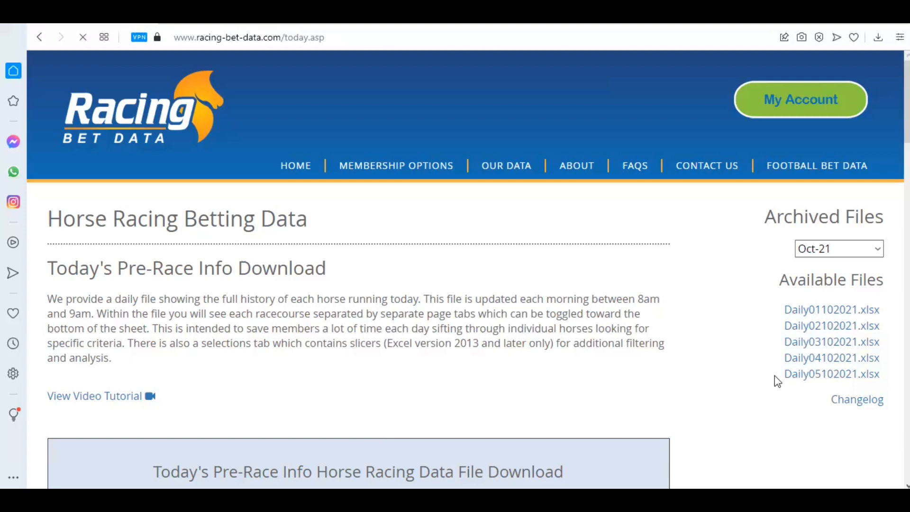
mouse_move(634, 364)
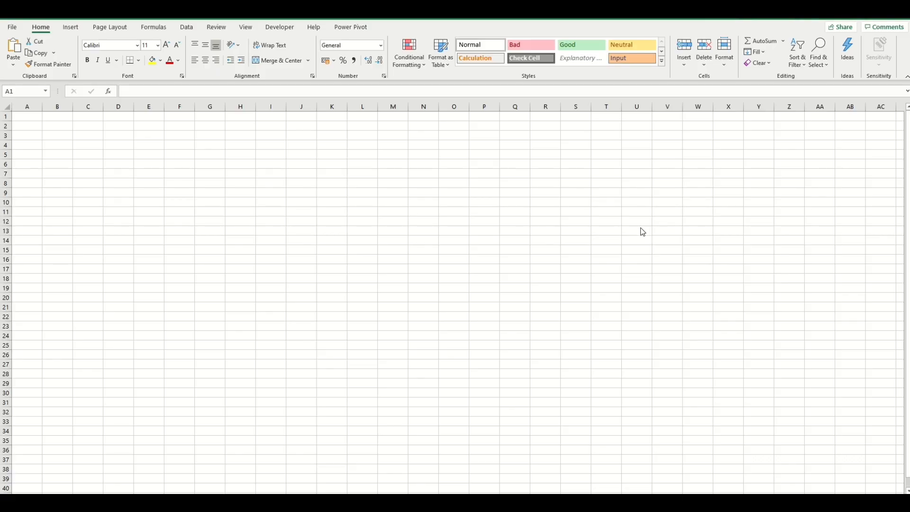
mouse_move(637, 239)
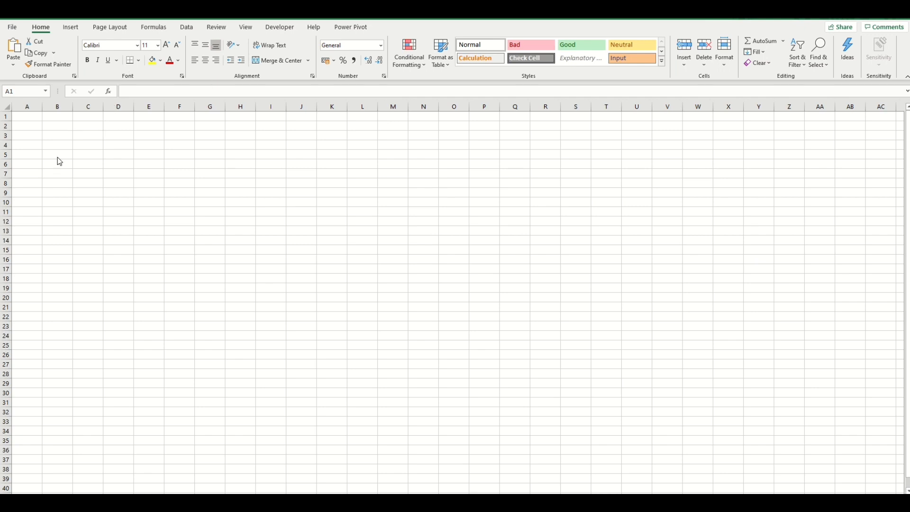
mouse_move(200, 121)
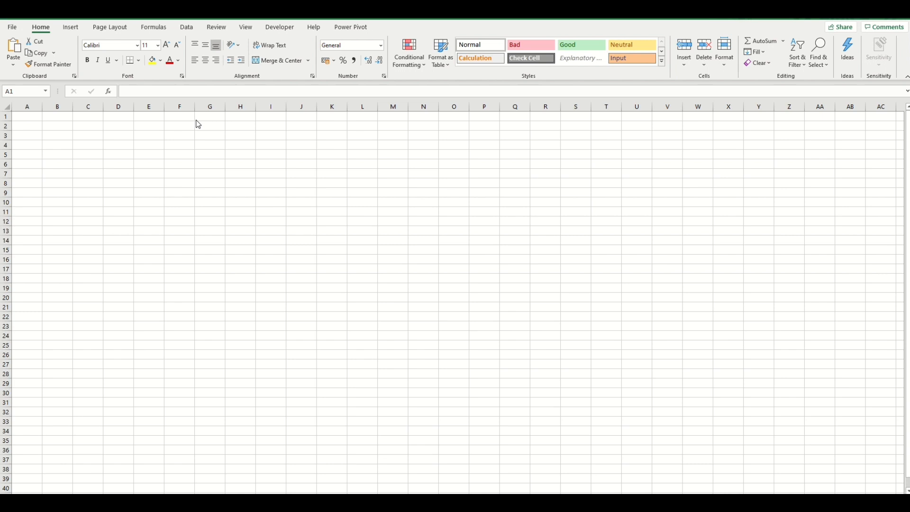
mouse_move(347, 116)
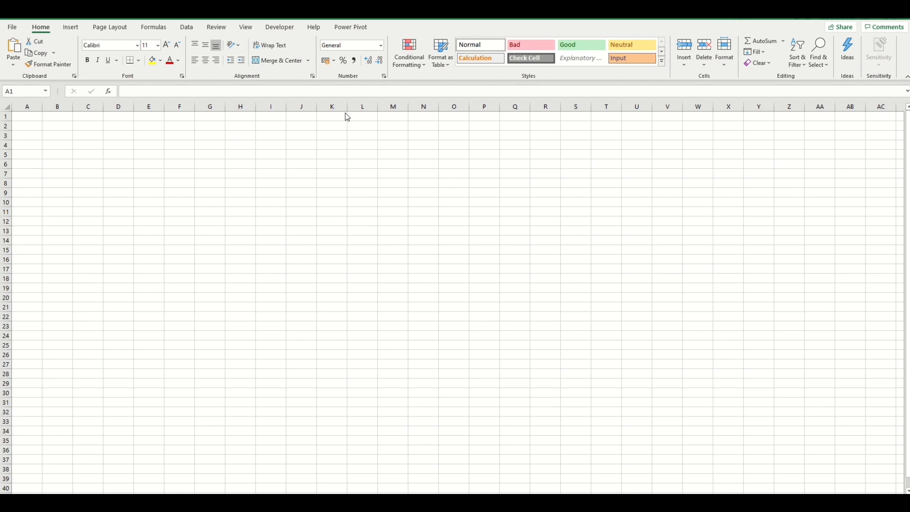
mouse_move(337, 84)
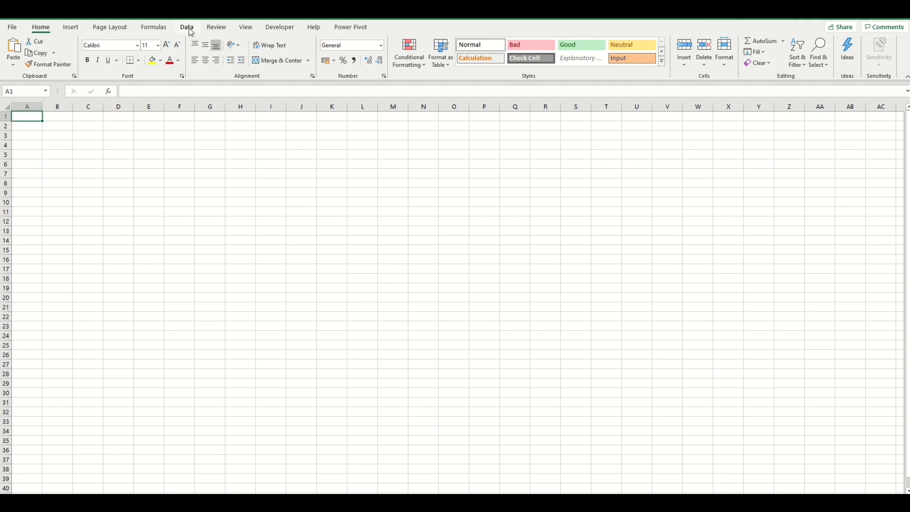
Show the Data ribbon's import and query commands in the blank workbook.
left_click(187, 26)
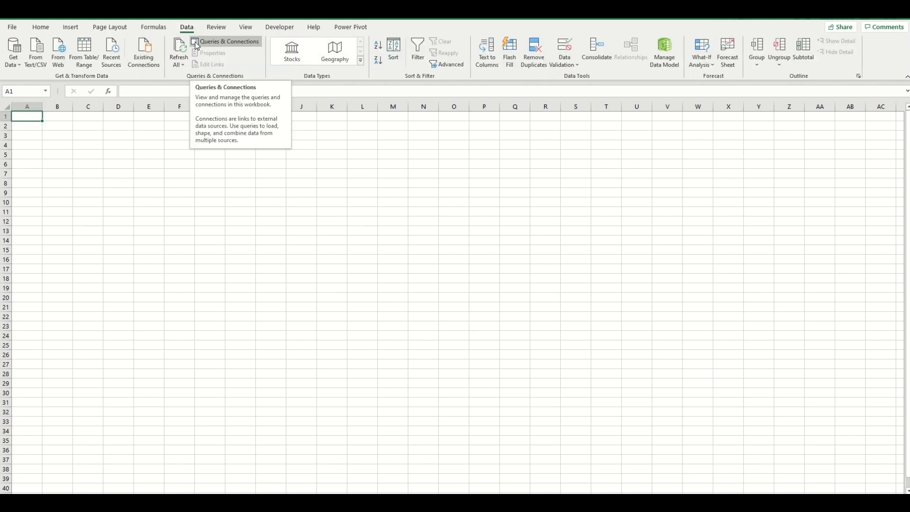
mouse_move(46, 80)
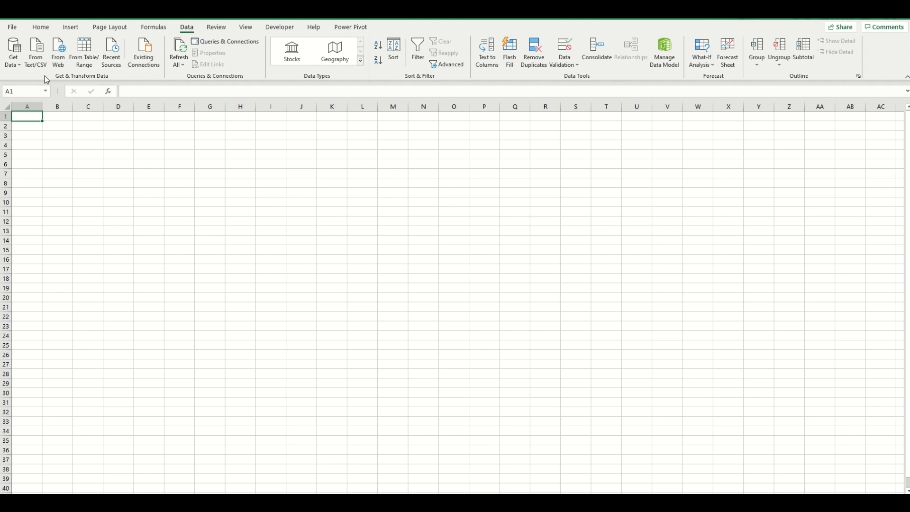
mouse_move(12, 52)
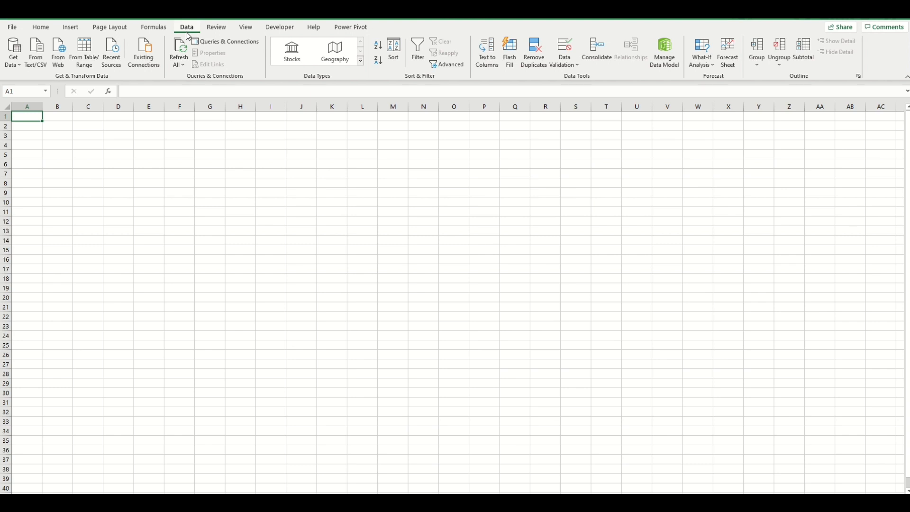
mouse_move(83, 52)
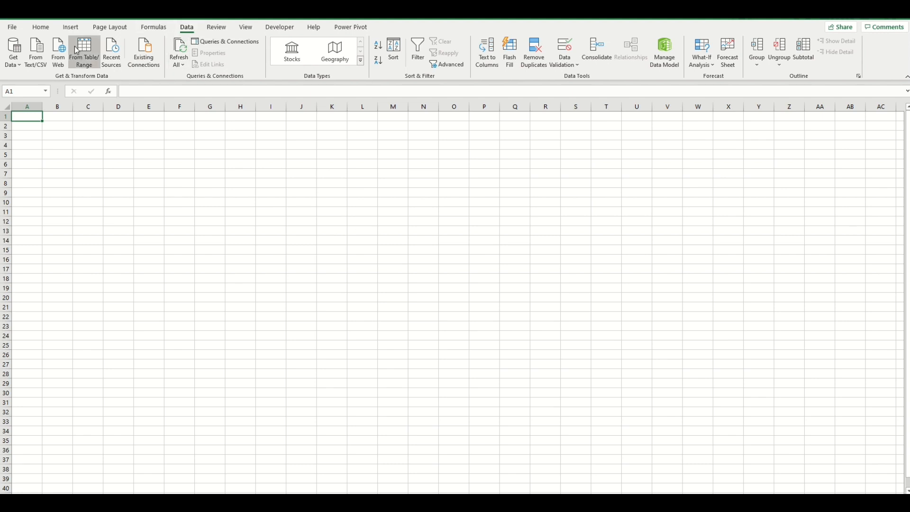
Import from folder C:\Dropbox\Pre Race Downloads, previewing its five daily files.
left_click(12, 53)
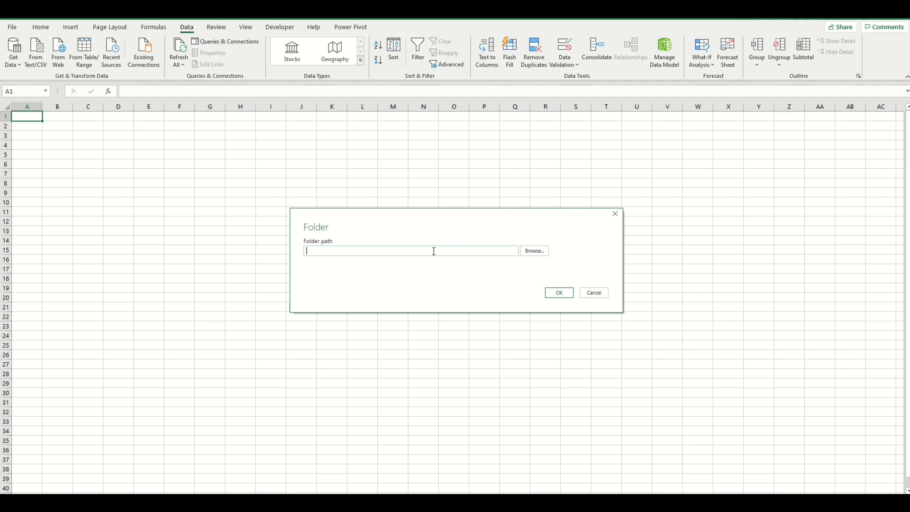
type("C:\\Dropbox\\Pre Race Downloads")
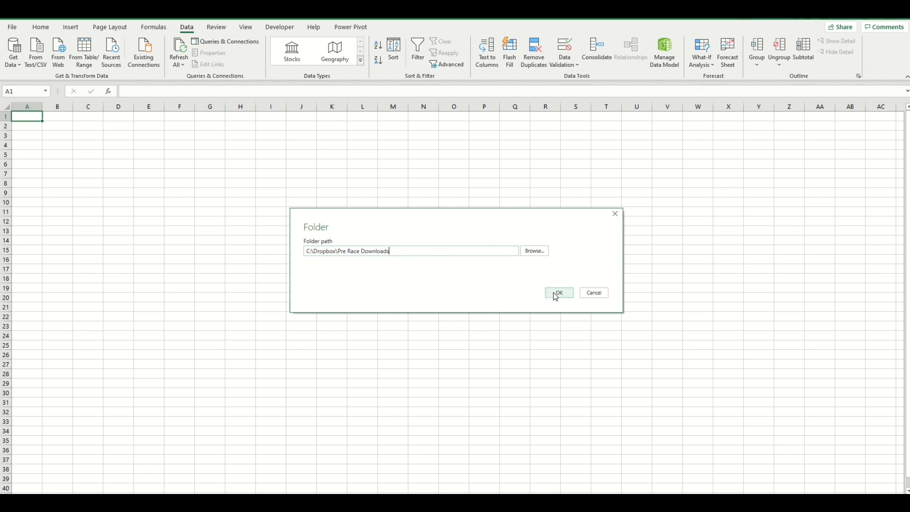
left_click(558, 292)
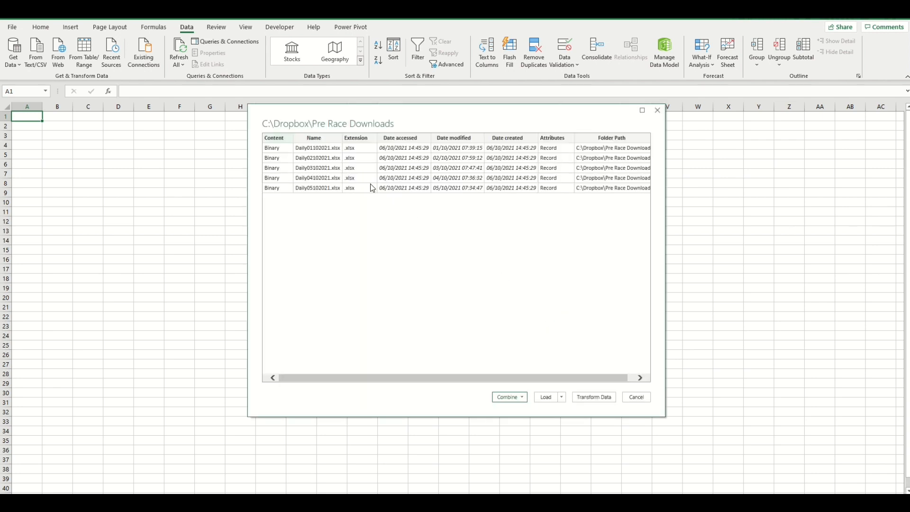
mouse_move(335, 155)
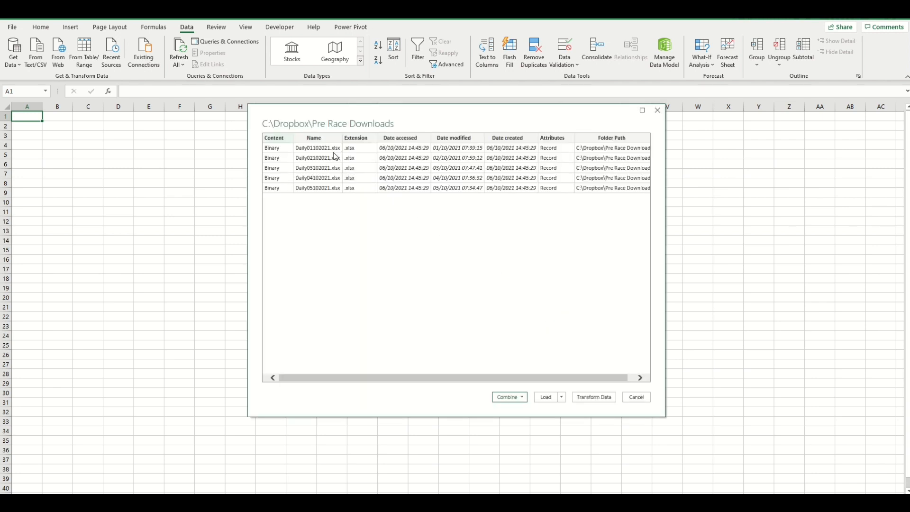
mouse_move(335, 189)
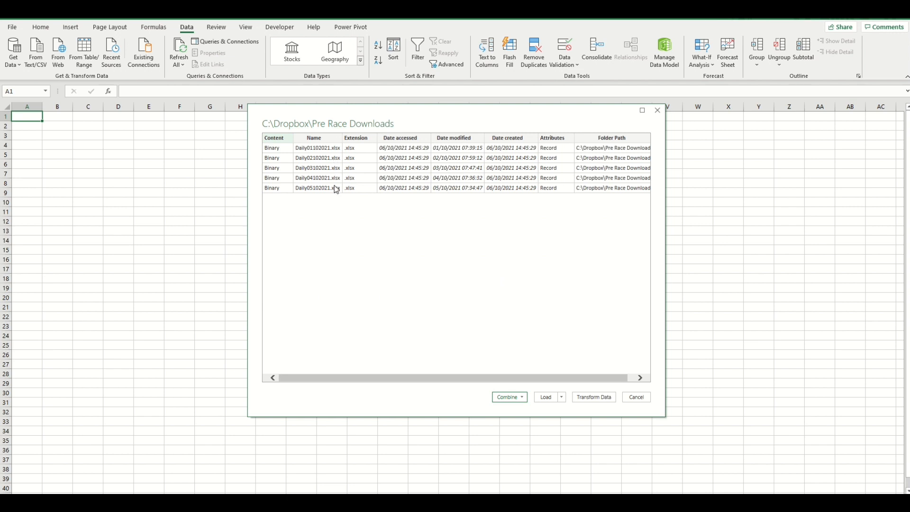
mouse_move(336, 164)
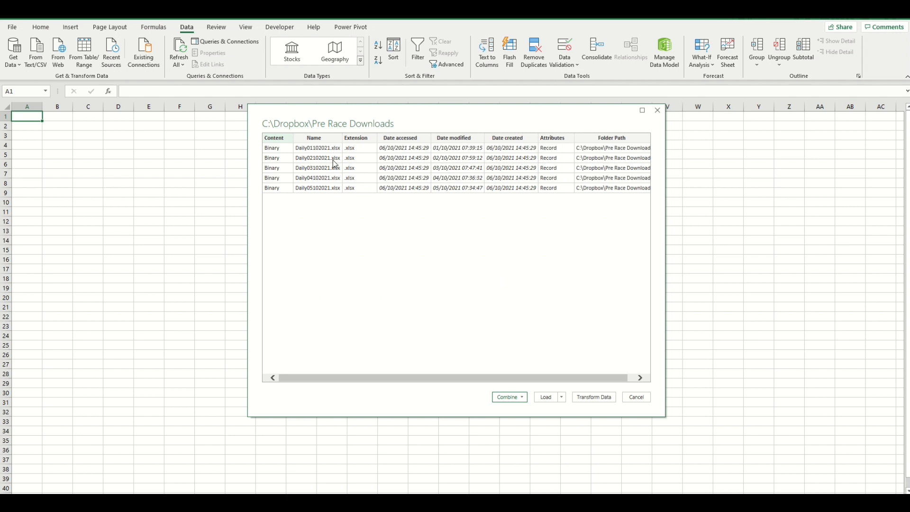
mouse_move(335, 178)
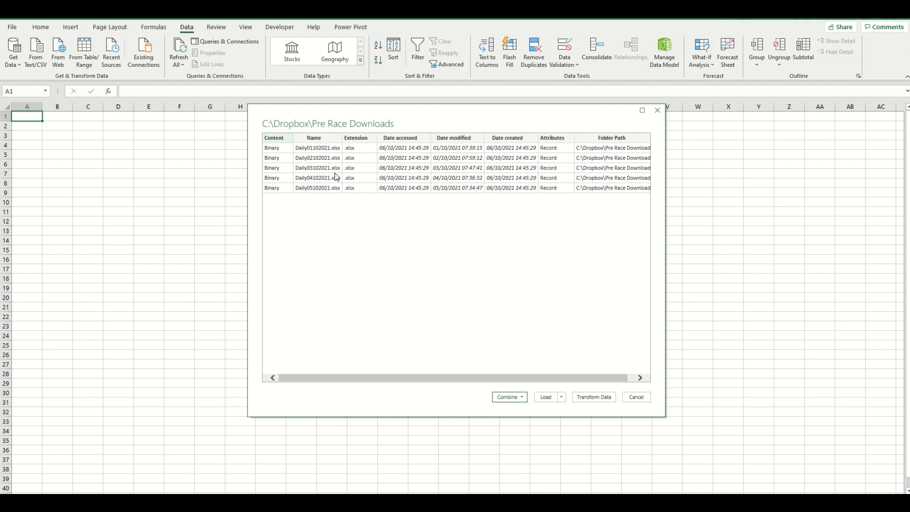
mouse_move(527, 360)
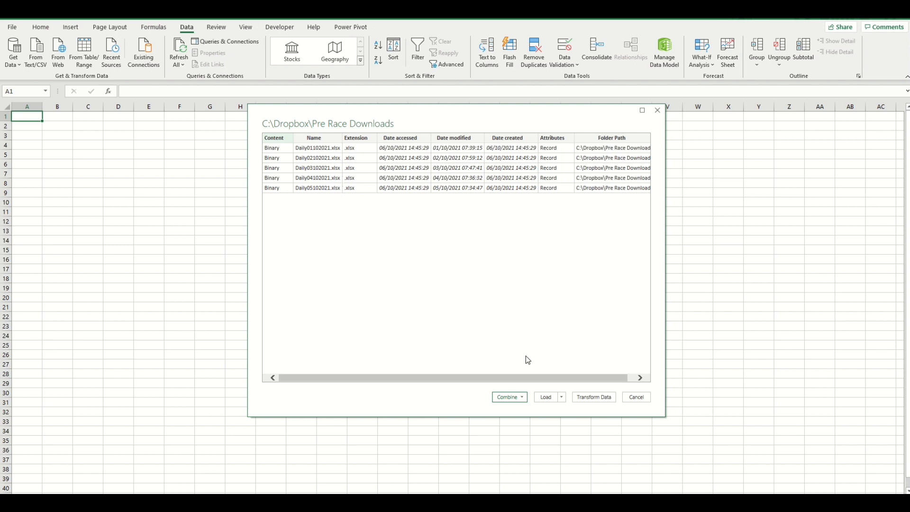
mouse_move(509, 397)
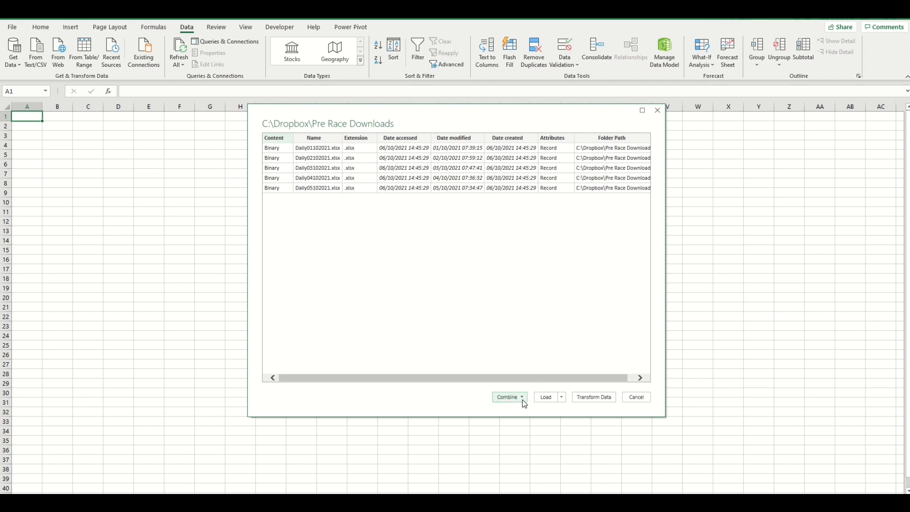
Bring up the Combine options for the five previewed daily files.
left_click(521, 397)
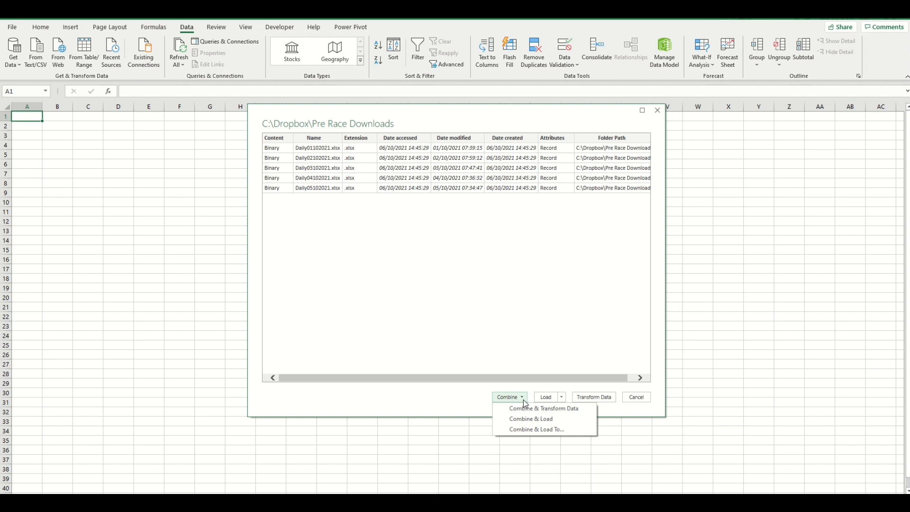
mouse_move(559, 430)
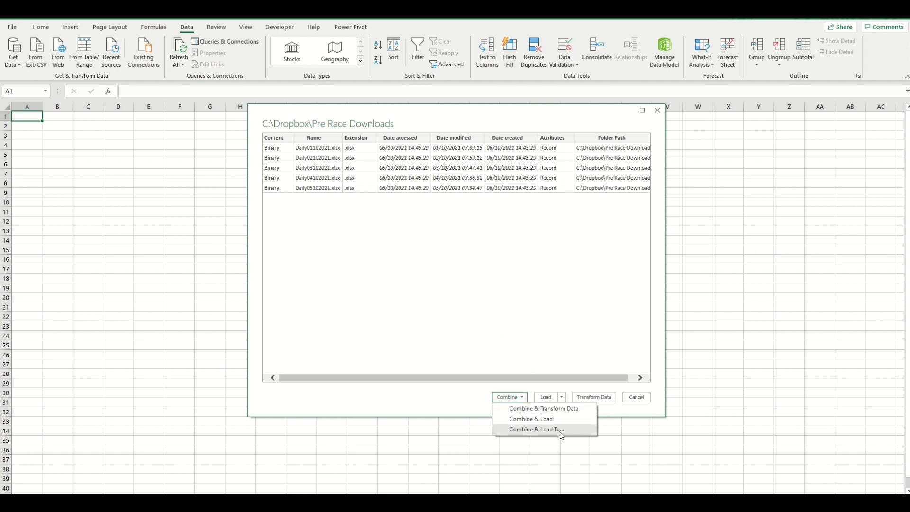
mouse_move(563, 413)
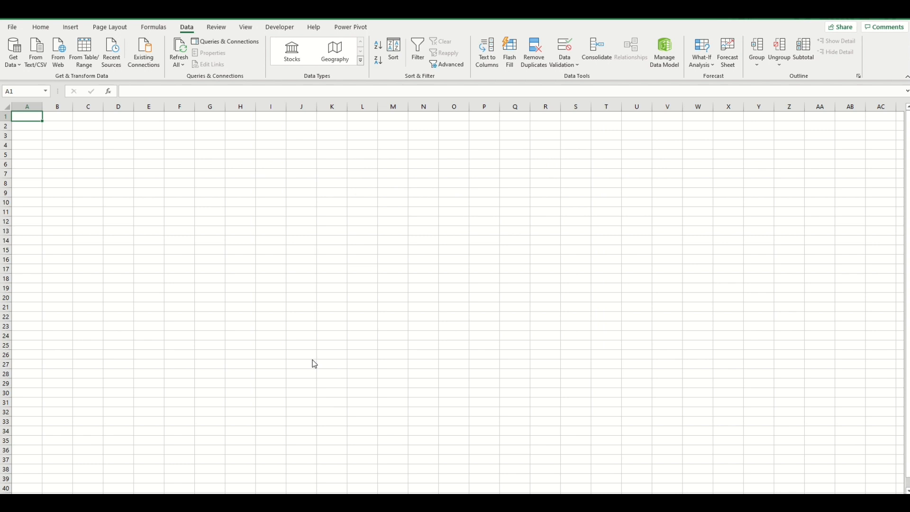
mouse_move(492, 317)
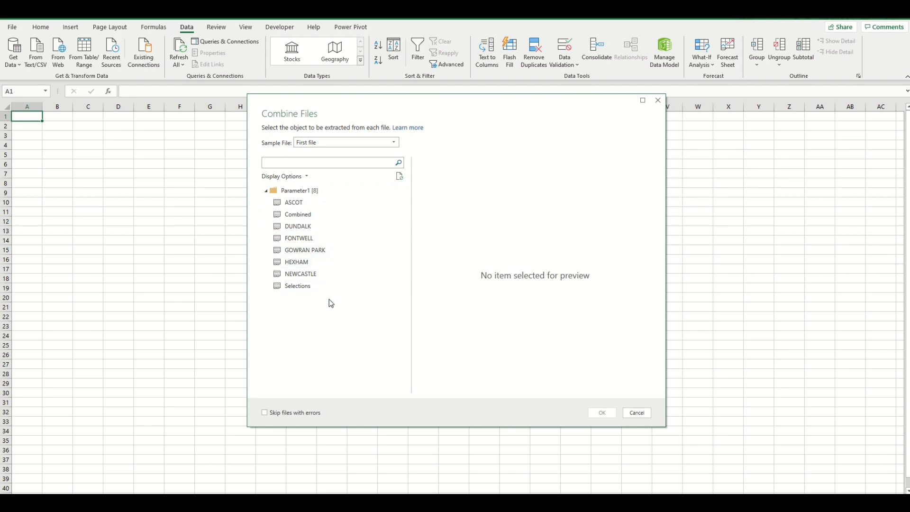
mouse_move(297, 214)
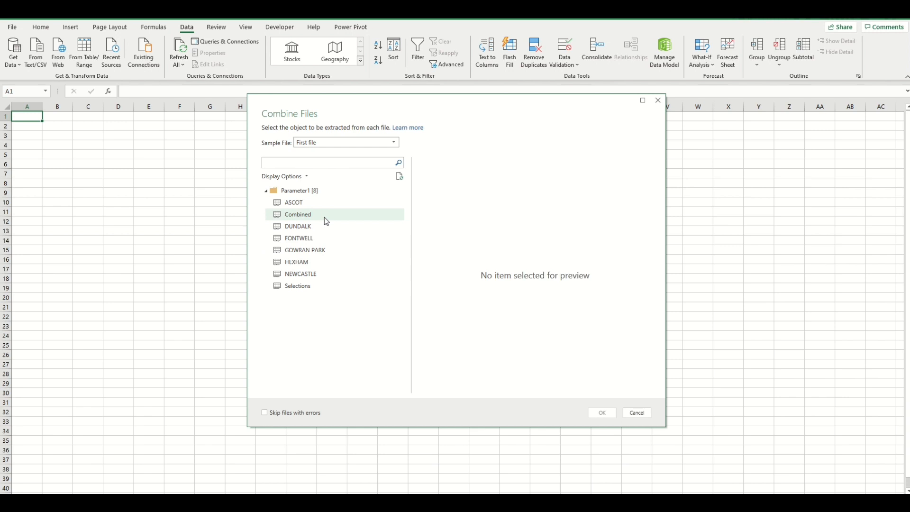
Pick the Combined sheet as each file's source and confirm combining the files.
left_click(331, 162)
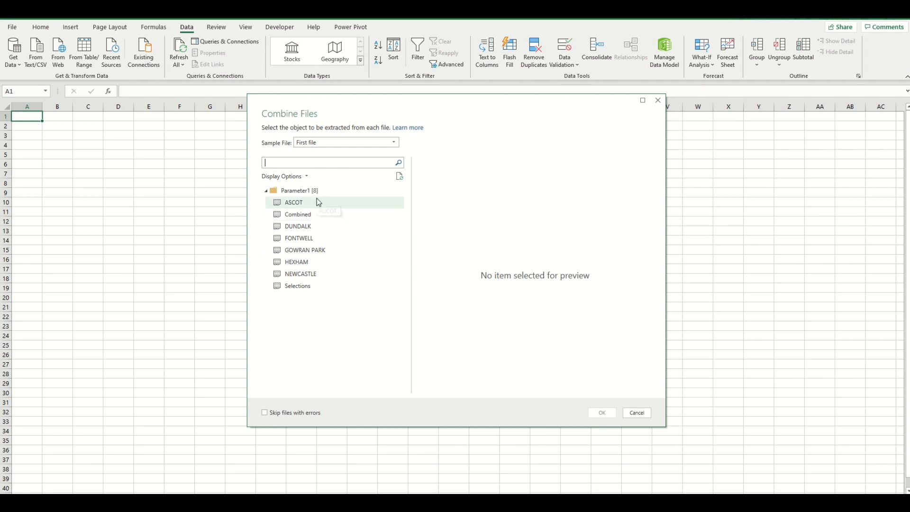
mouse_move(317, 238)
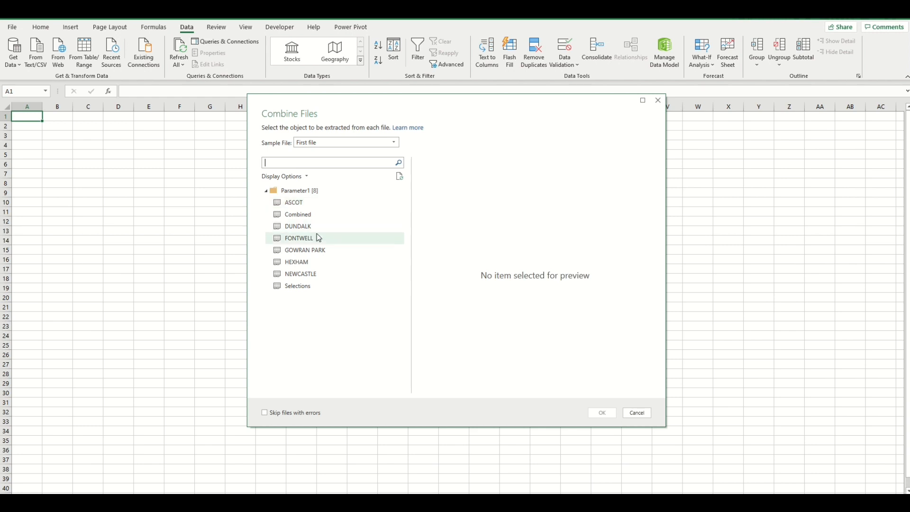
mouse_move(318, 240)
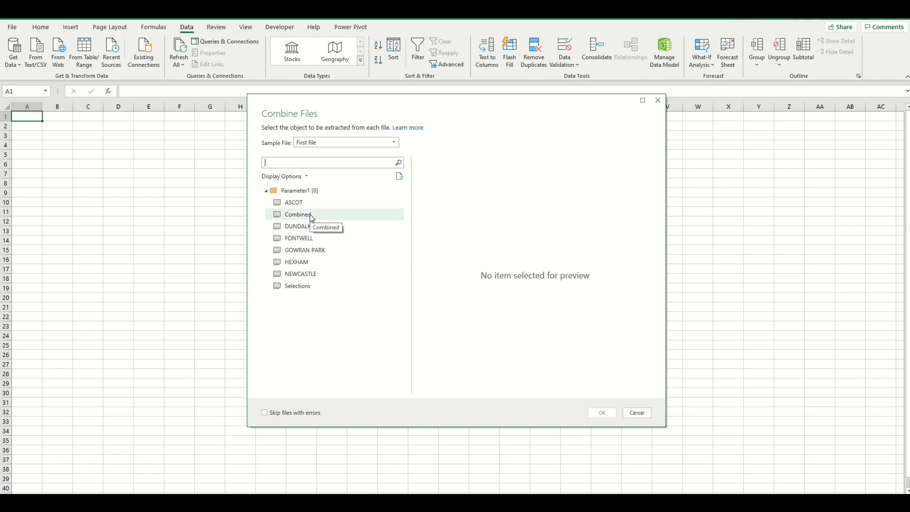
left_click(298, 214)
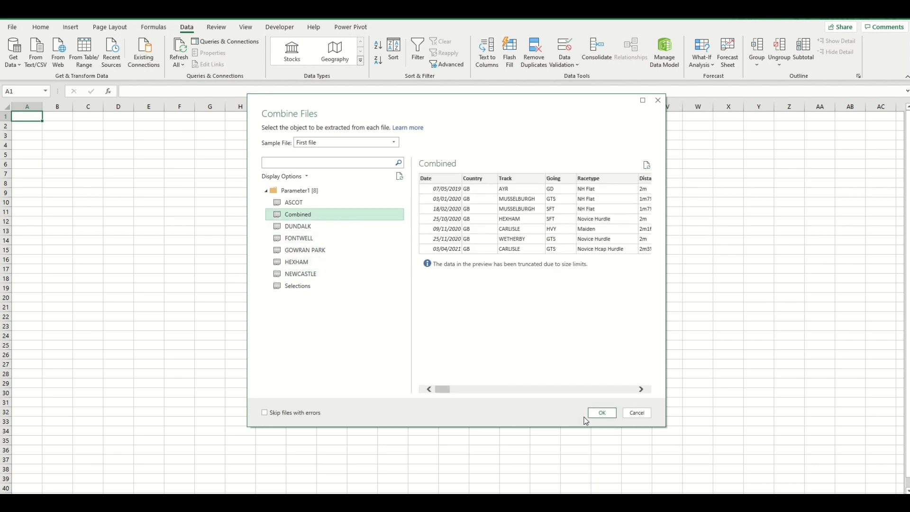
left_click(601, 413)
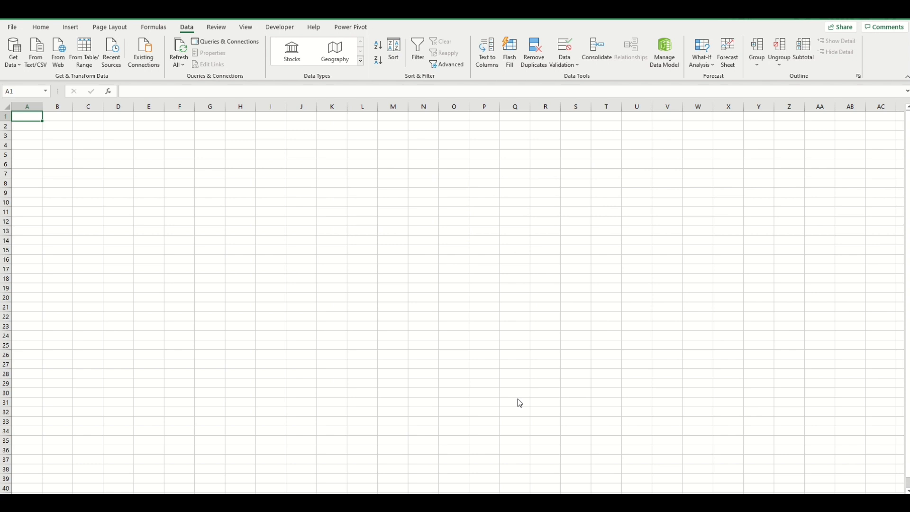
mouse_move(315, 311)
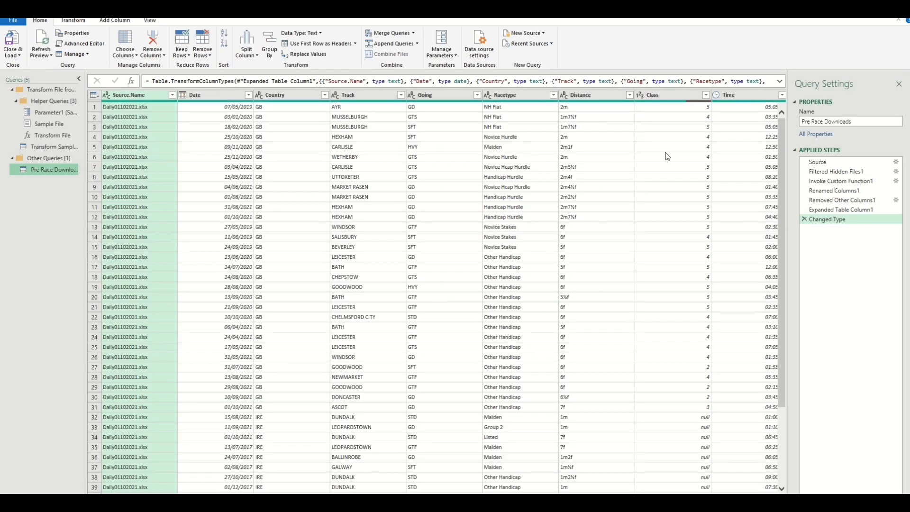
mouse_move(227, 133)
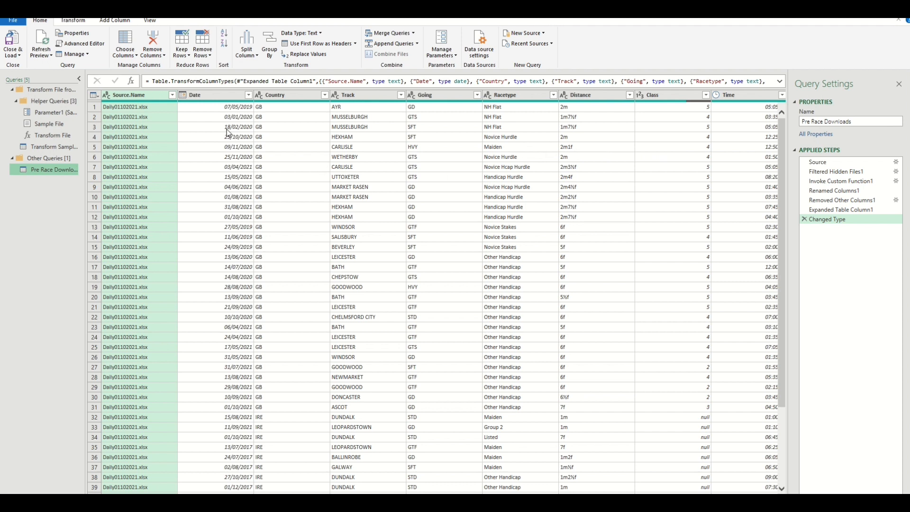
Review the Source.Name filter to confirm all five daily files are included, leaving it unfiltered.
left_click(170, 94)
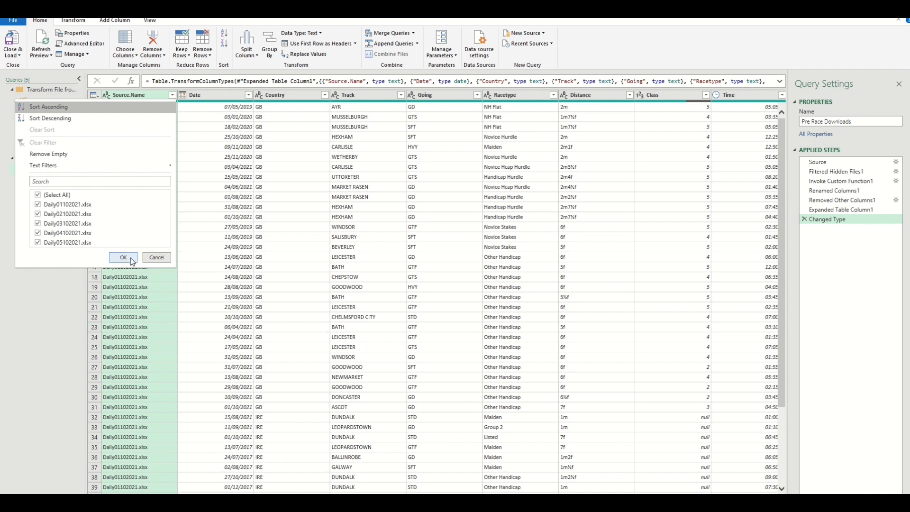
left_click(123, 257)
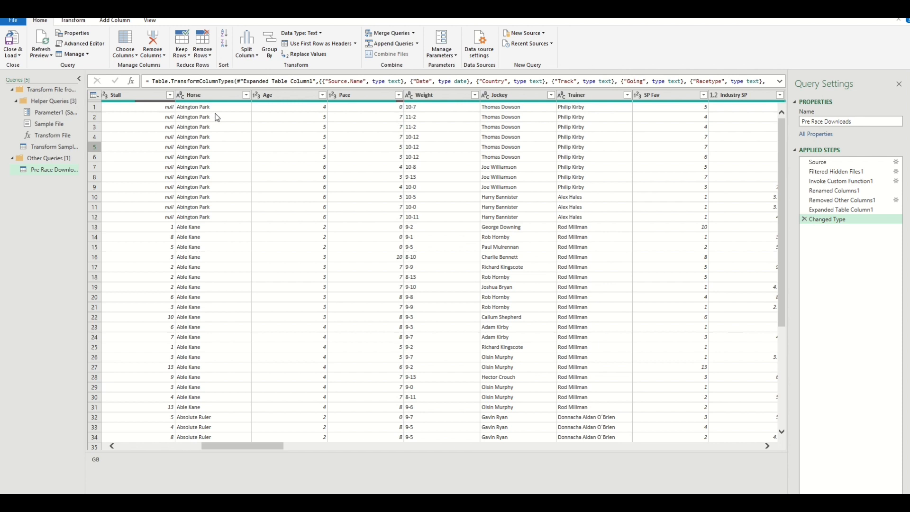
left_click(213, 216)
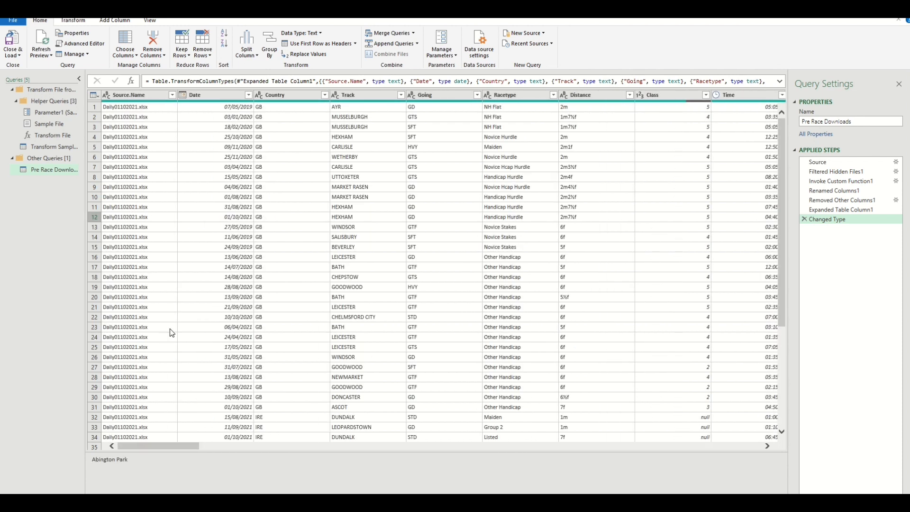
mouse_move(159, 226)
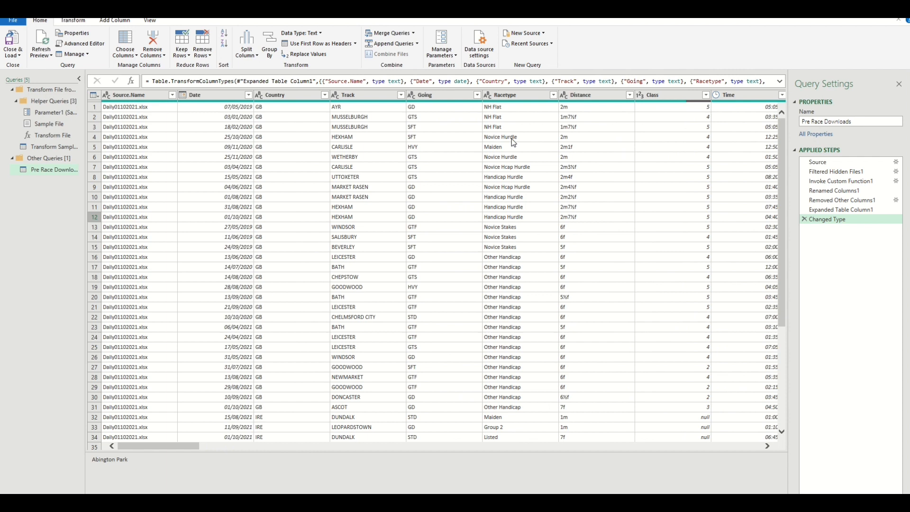
mouse_move(128, 226)
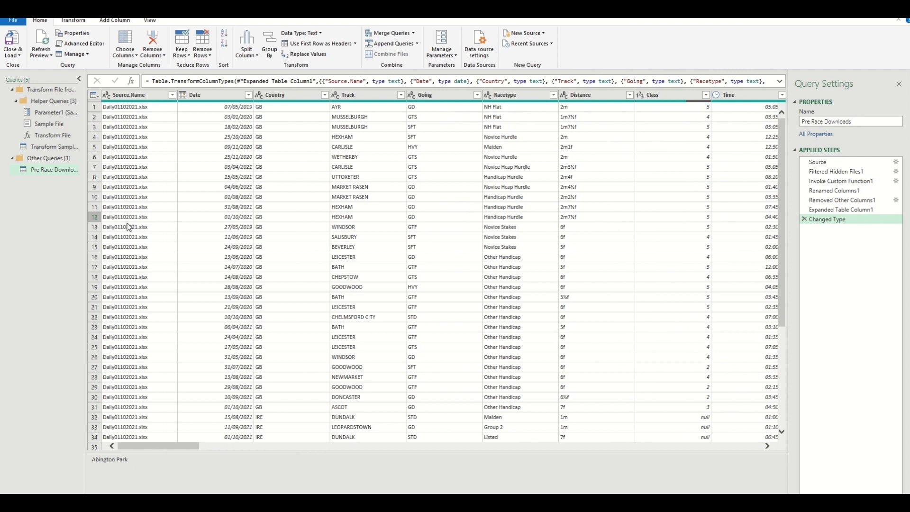
mouse_move(189, 226)
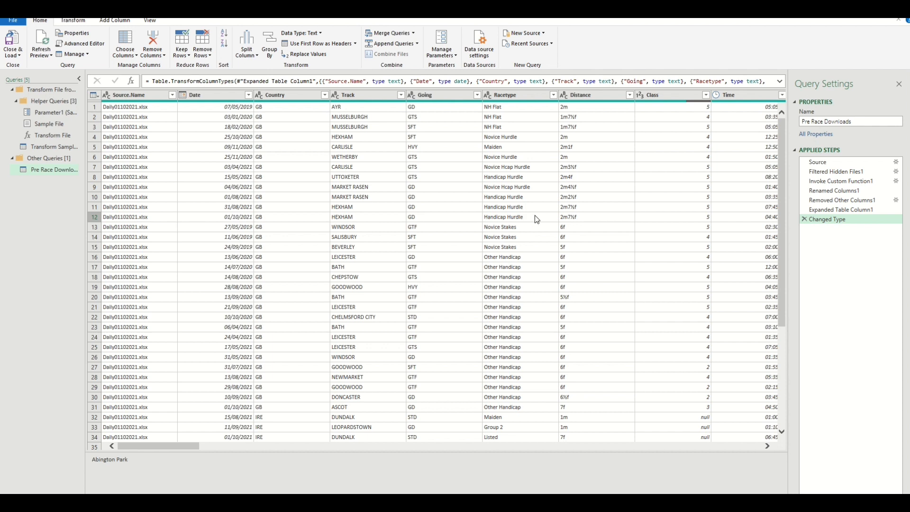
mouse_move(629, 229)
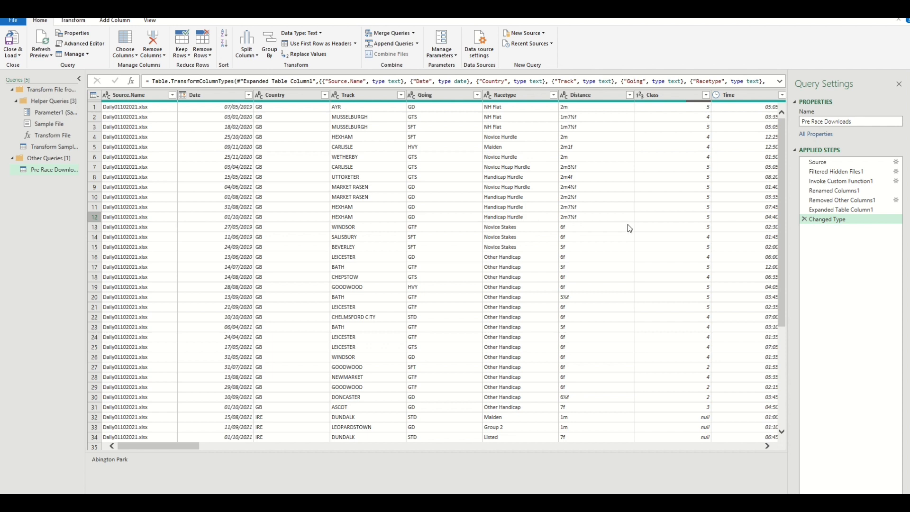
mouse_move(501, 229)
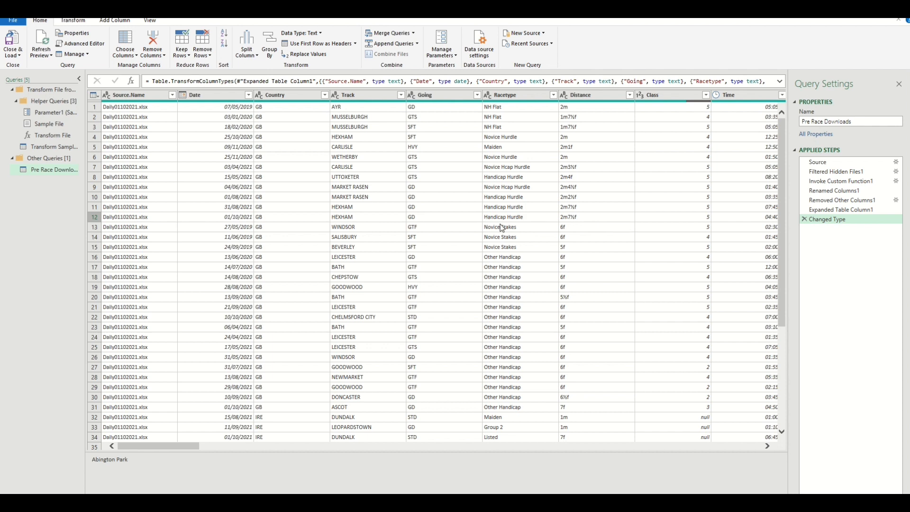
mouse_move(494, 227)
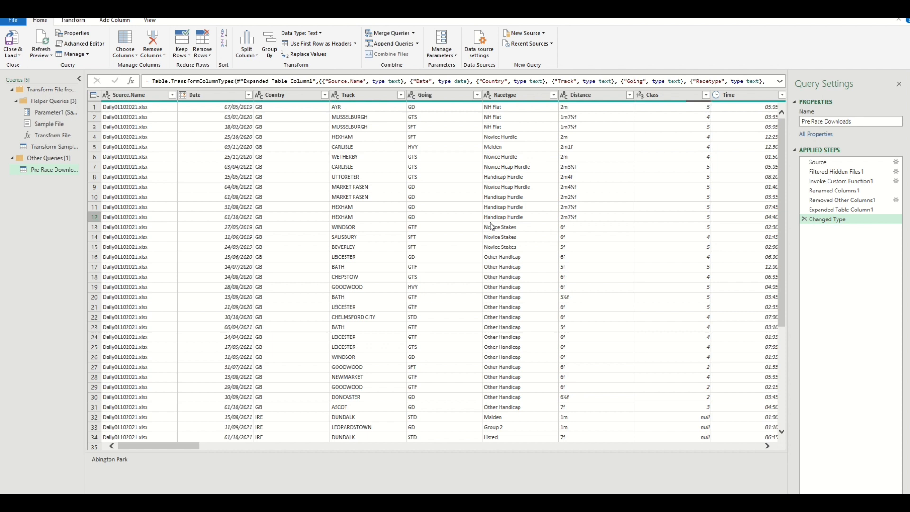
mouse_move(492, 231)
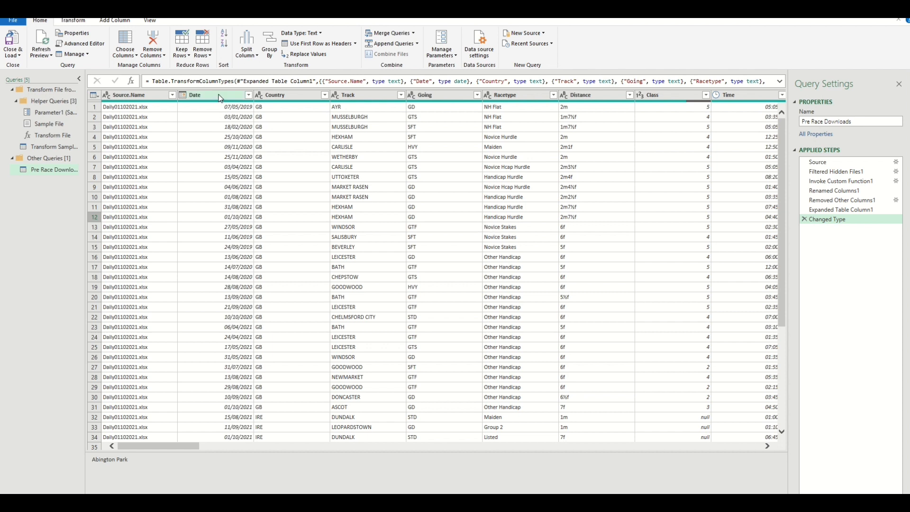
Remove duplicate rows keyed on the Date and Horse columns.
left_click(194, 94)
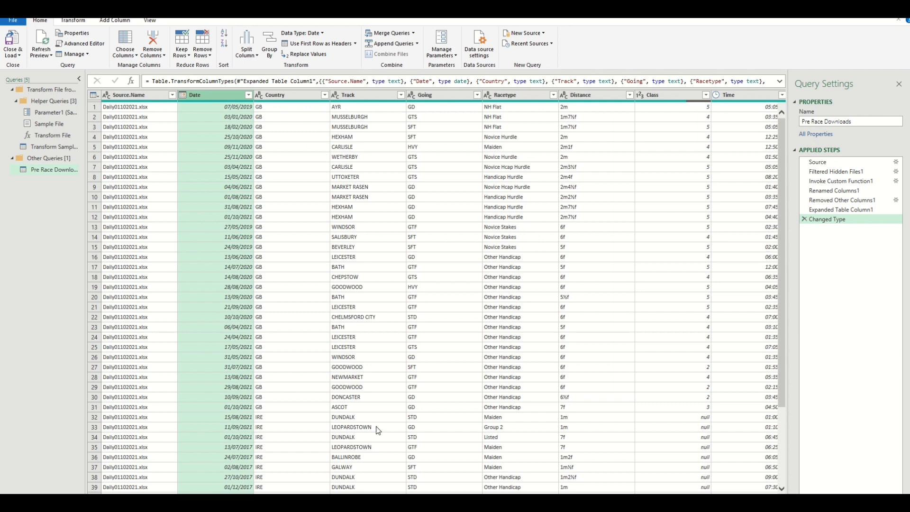
scroll("right", 3)
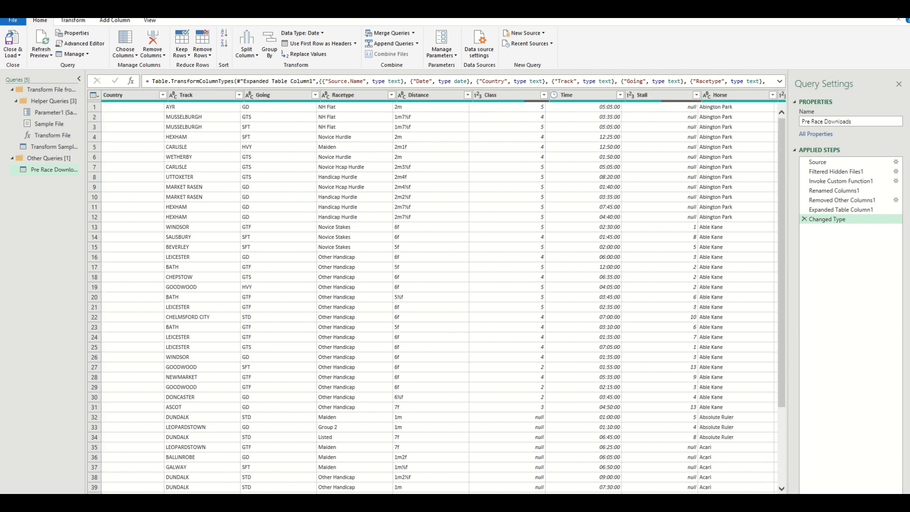
scroll("right", 3)
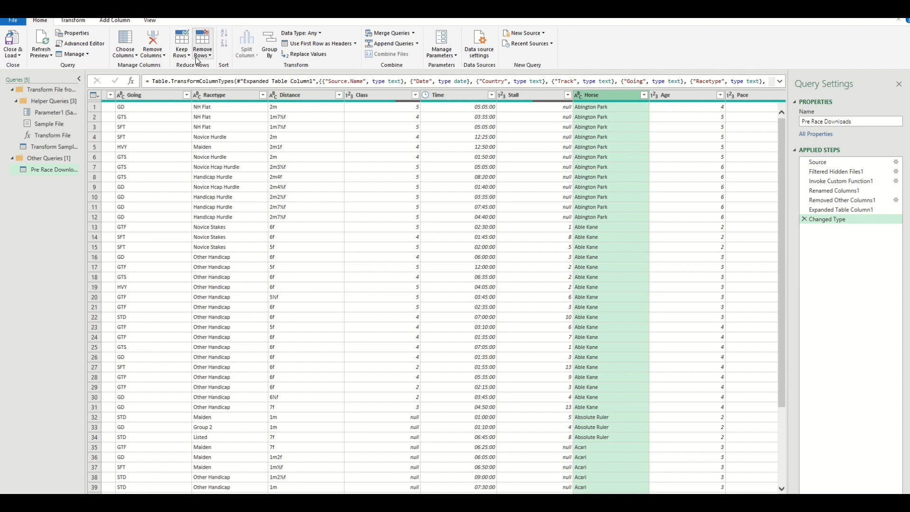
left_click(203, 44)
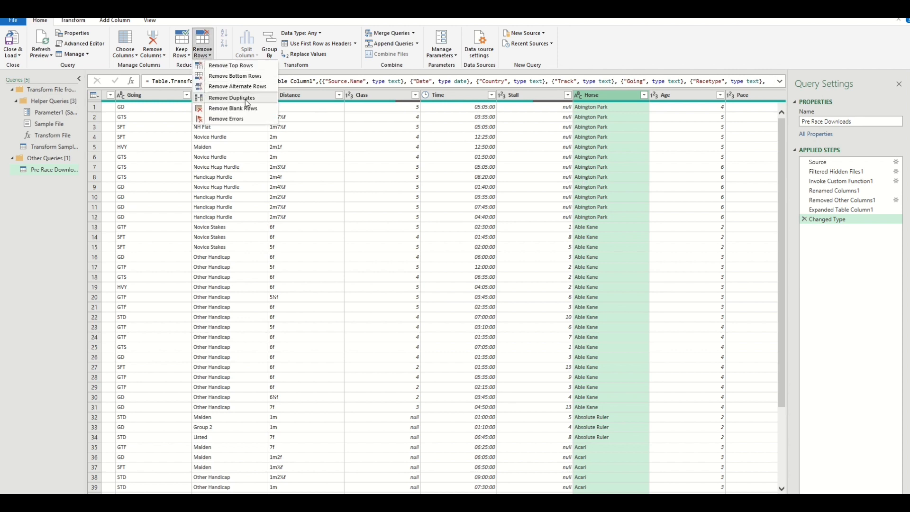
left_click(231, 98)
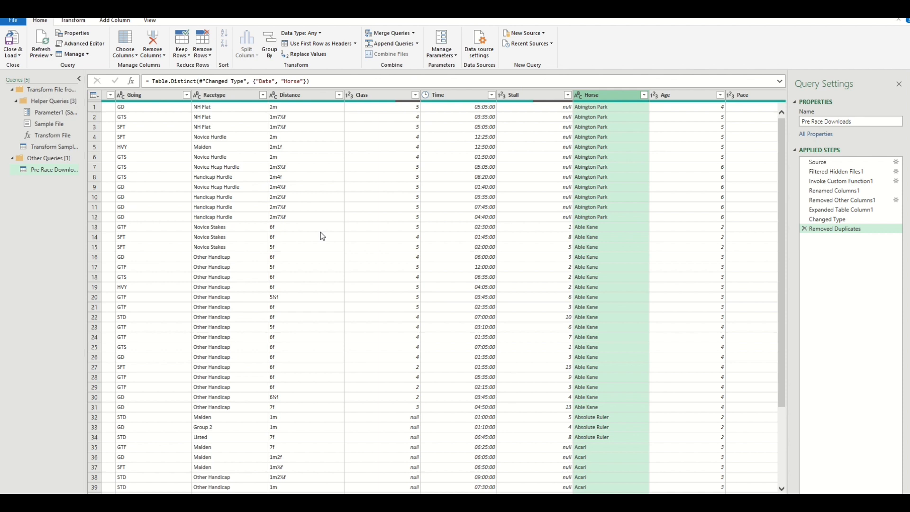
mouse_move(356, 270)
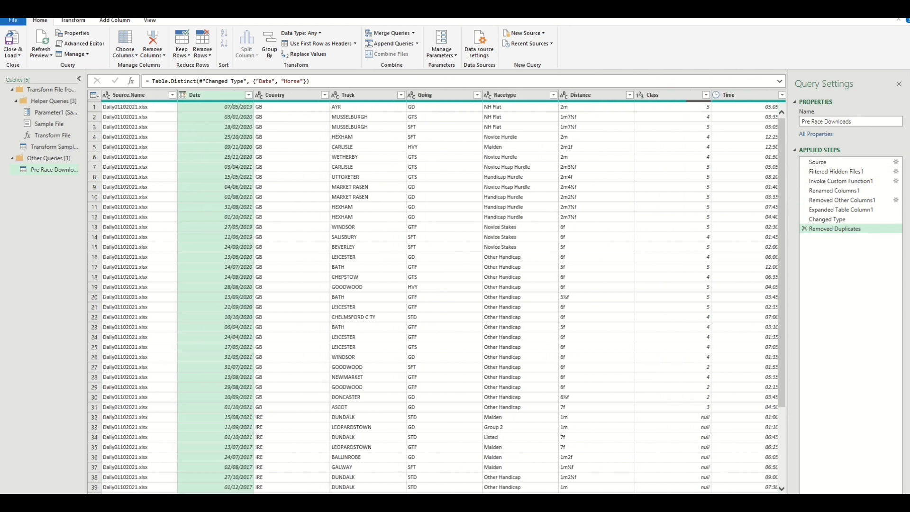
mouse_move(219, 352)
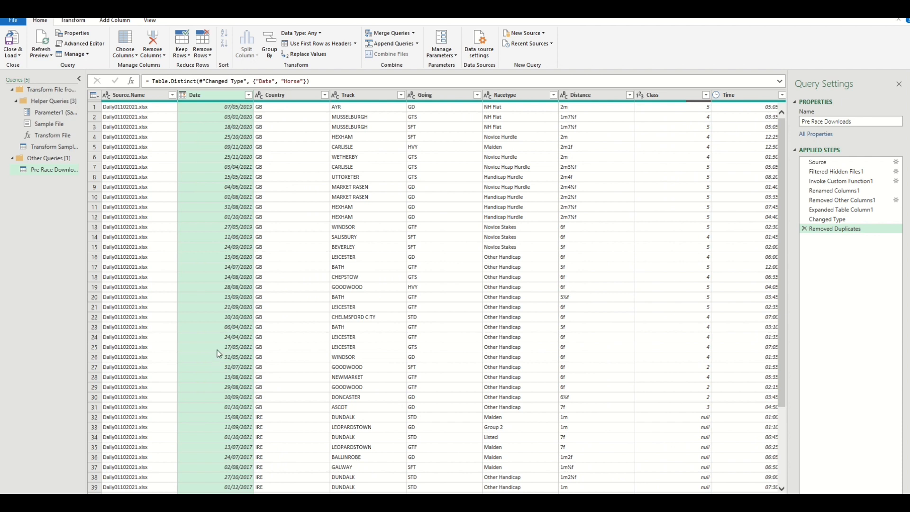
mouse_move(169, 235)
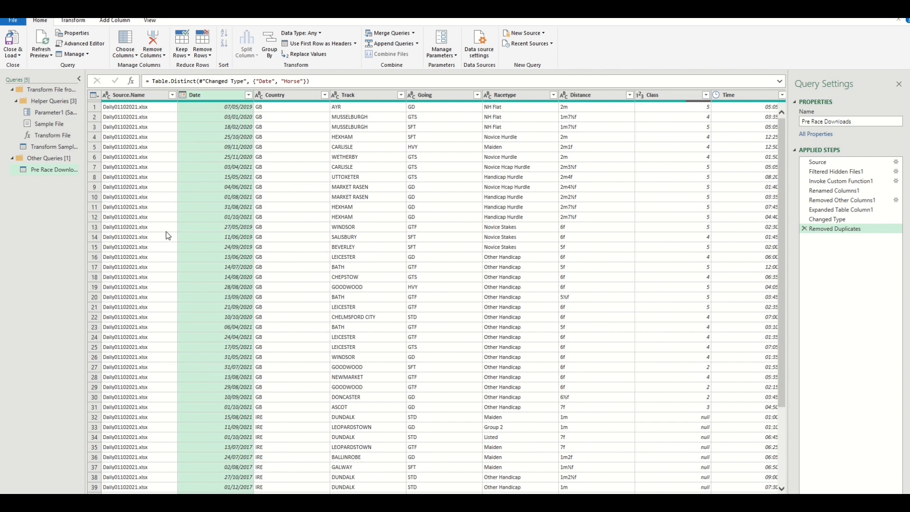
mouse_move(73, 69)
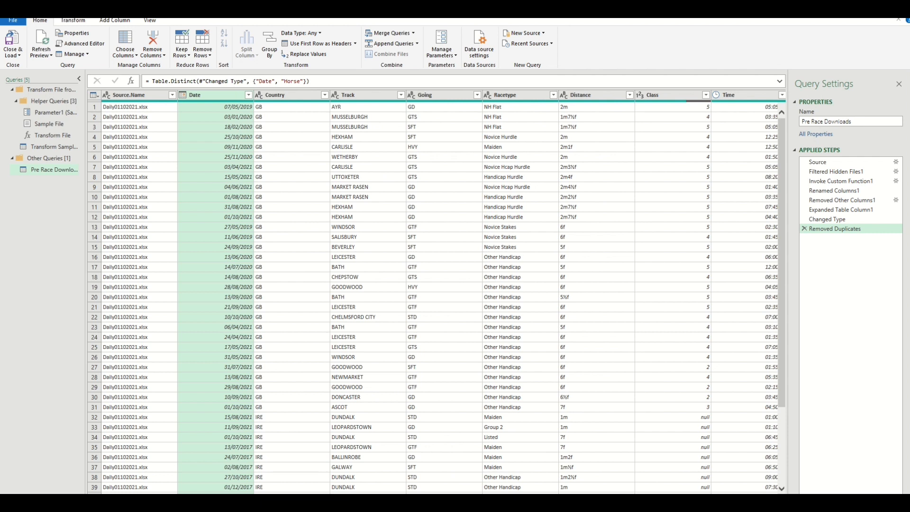
mouse_move(342, 99)
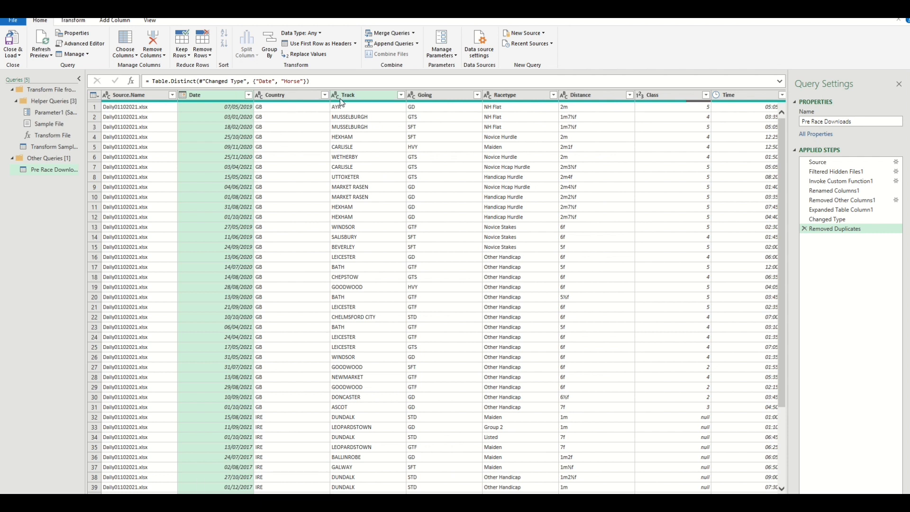
mouse_move(507, 100)
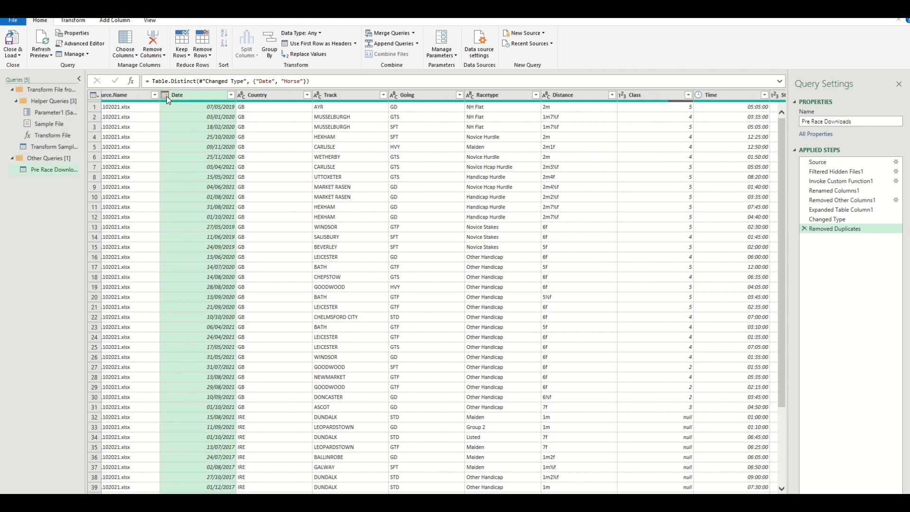
mouse_move(251, 97)
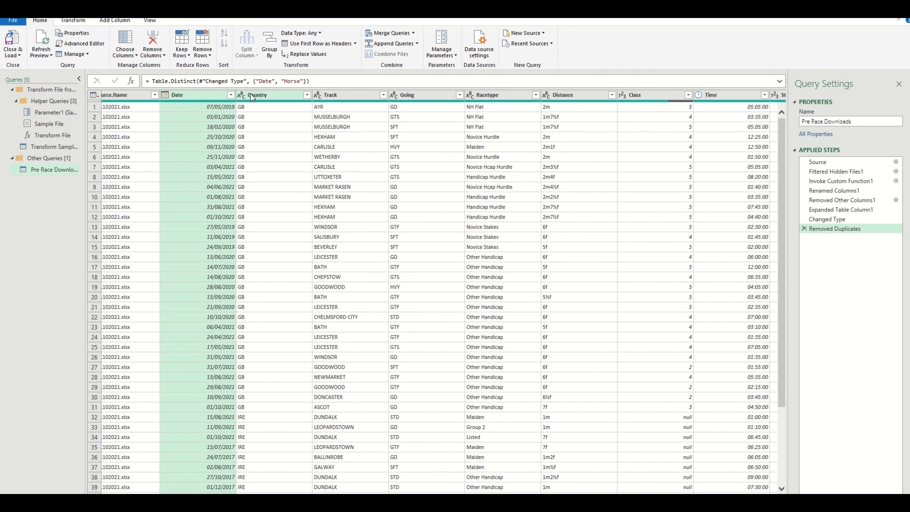
mouse_move(246, 99)
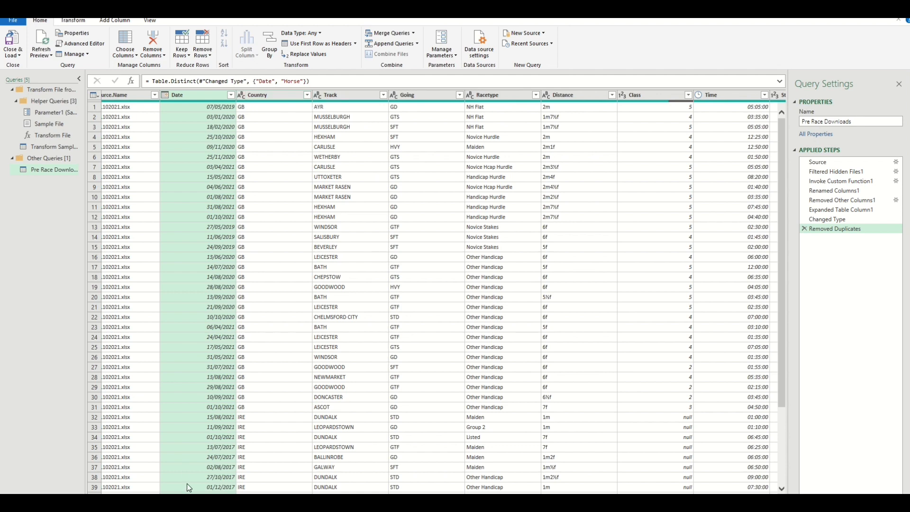
scroll("right", 3)
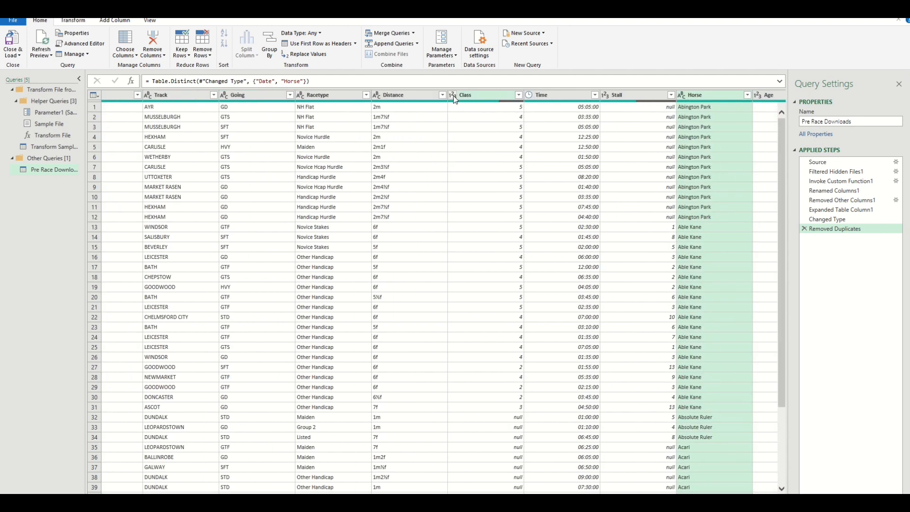
mouse_move(546, 96)
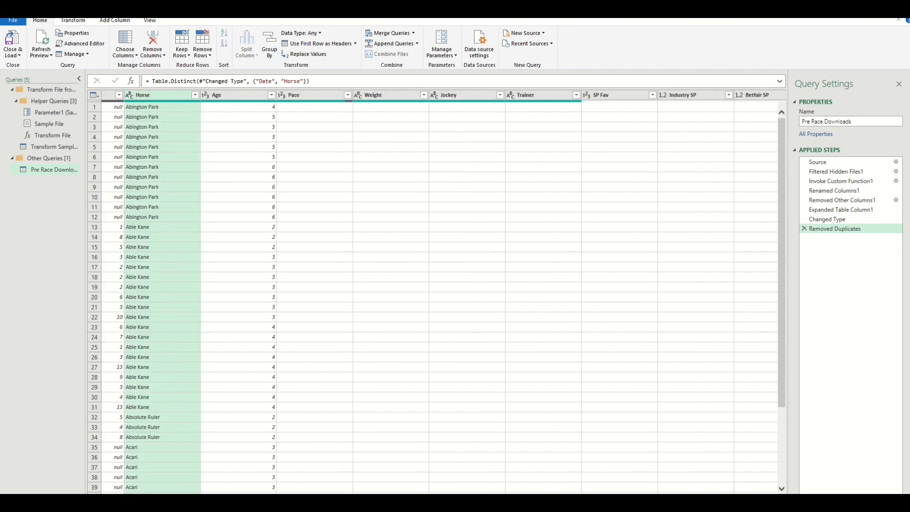
scroll("right", 3)
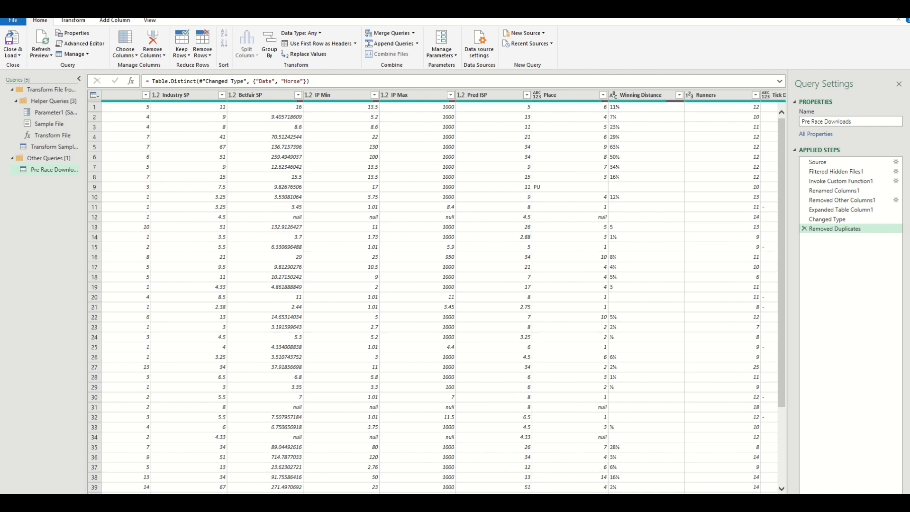
scroll("right", 3)
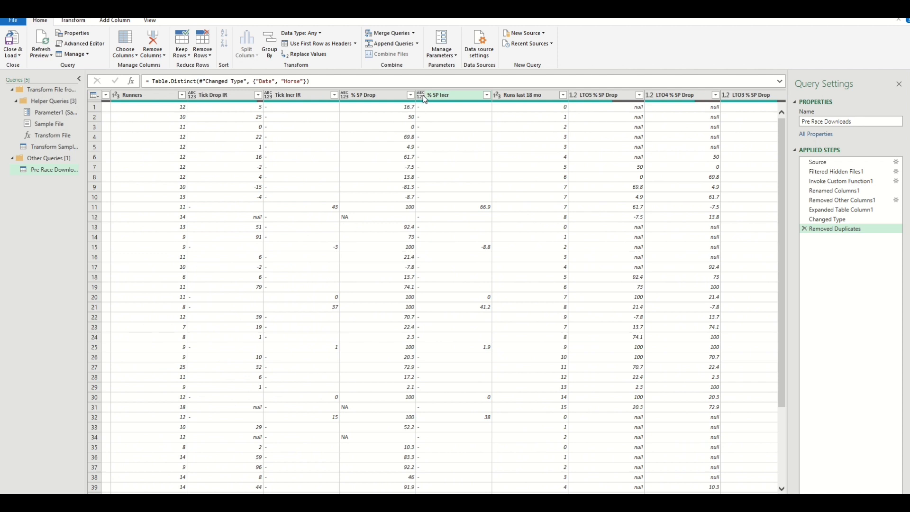
mouse_move(609, 146)
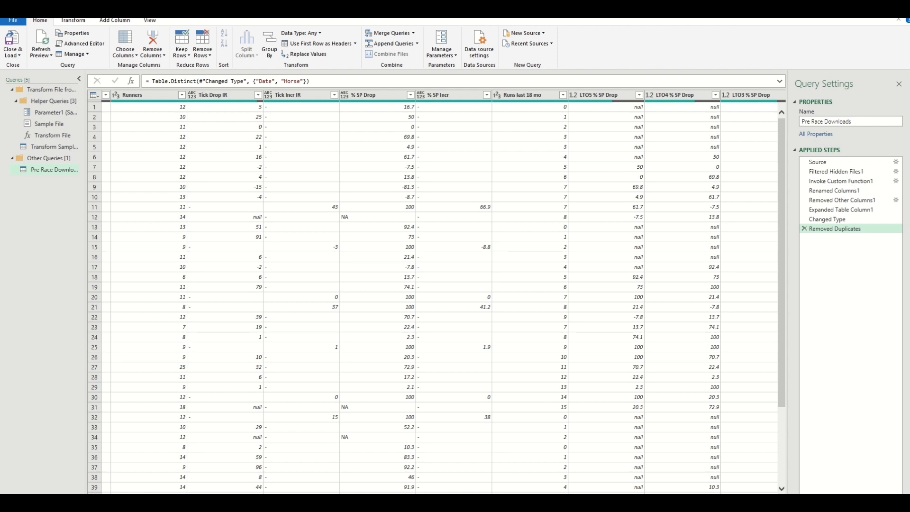
scroll("right", 3)
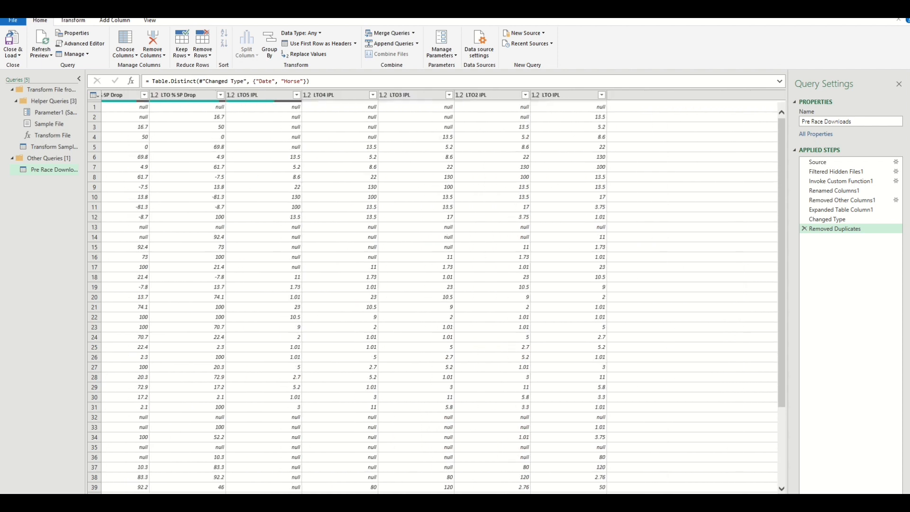
scroll("right", 3)
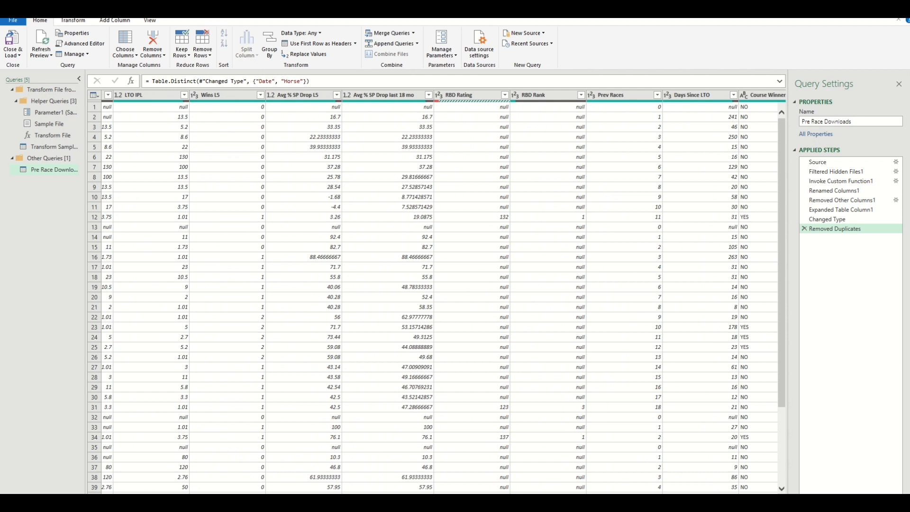
scroll("right", 3)
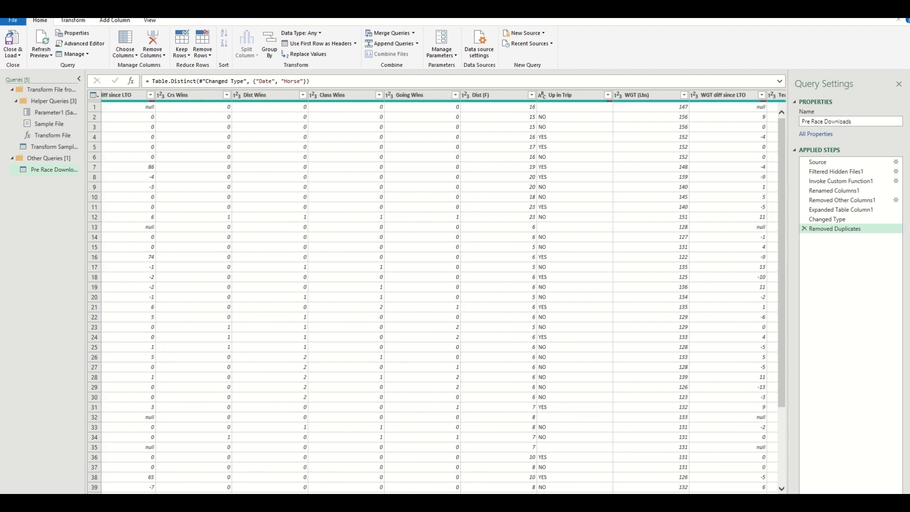
scroll("right", 3)
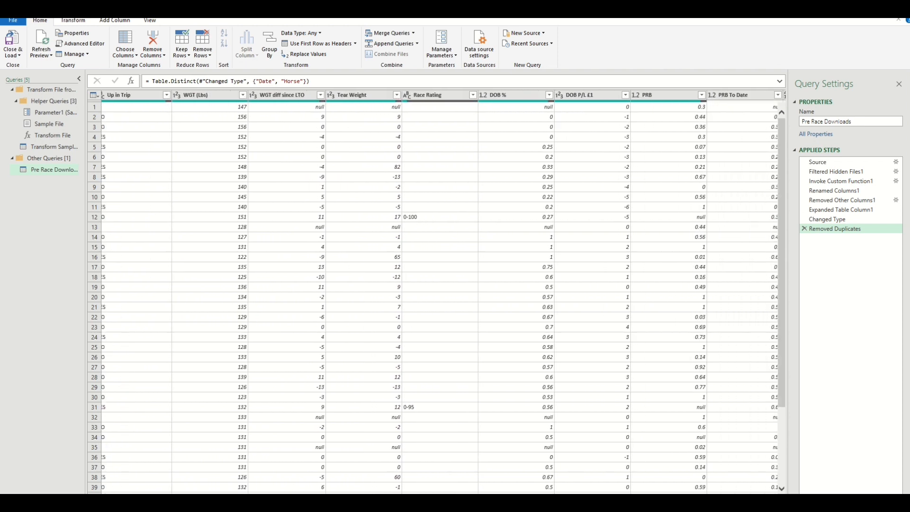
scroll("right", 3)
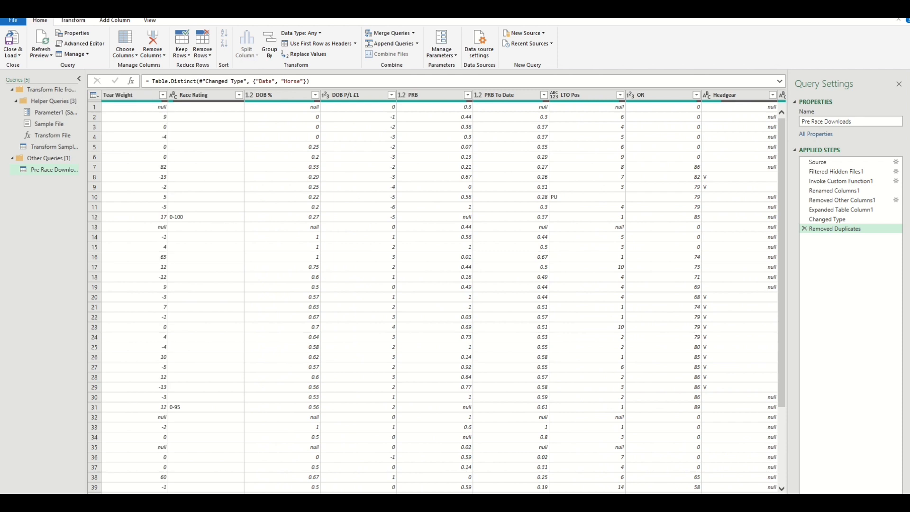
mouse_move(309, 141)
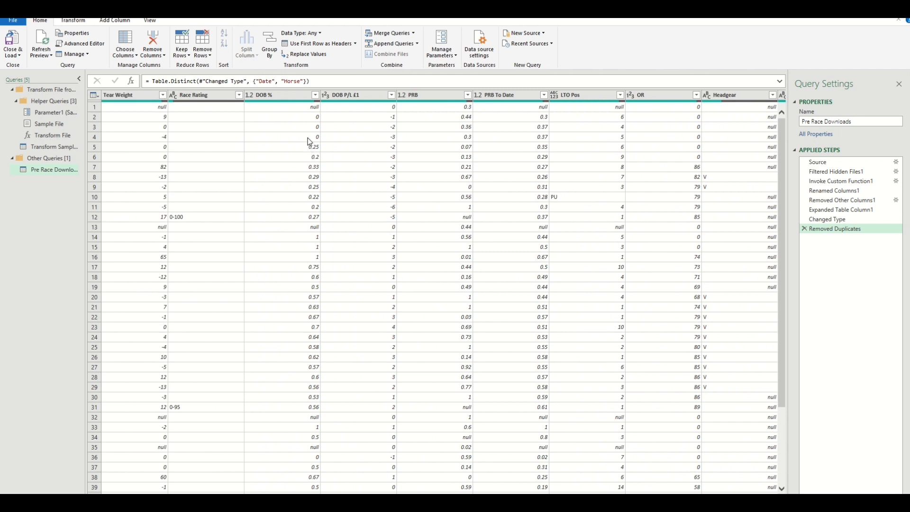
mouse_move(263, 113)
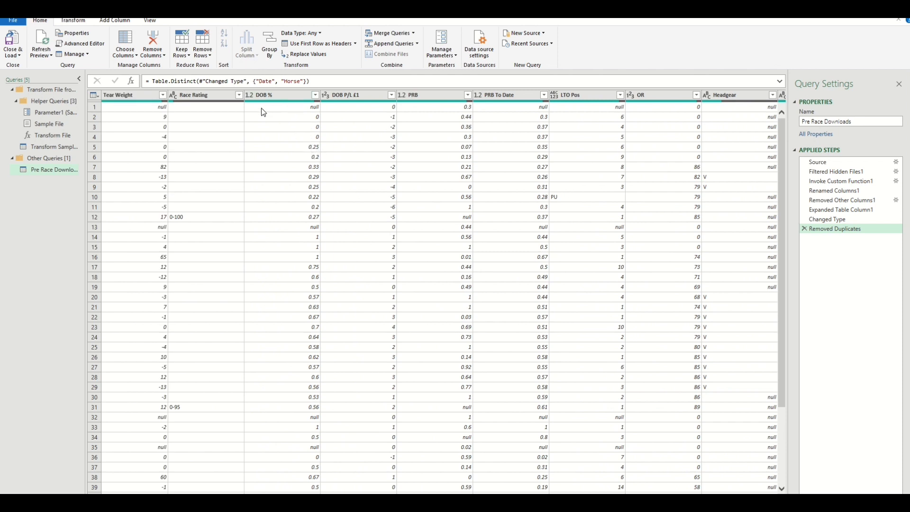
Change the DOB % column's data type to Percentage.
left_click(249, 94)
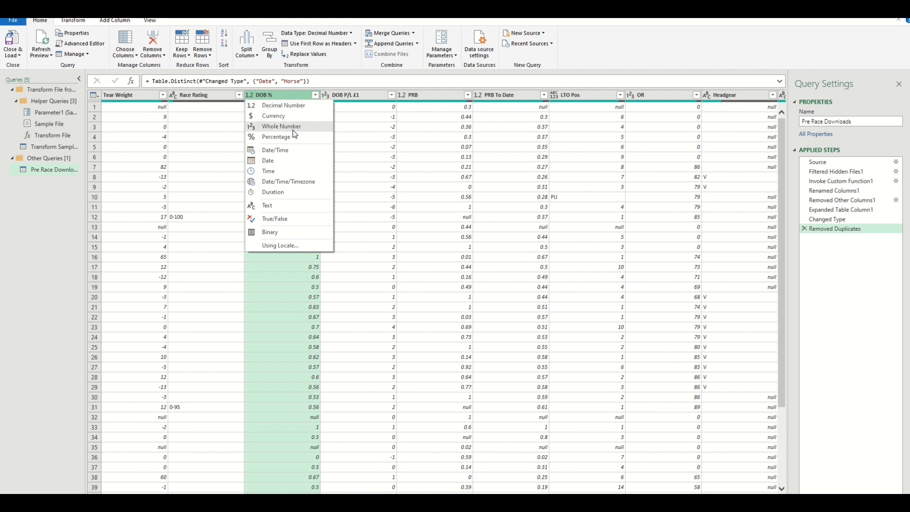
left_click(275, 136)
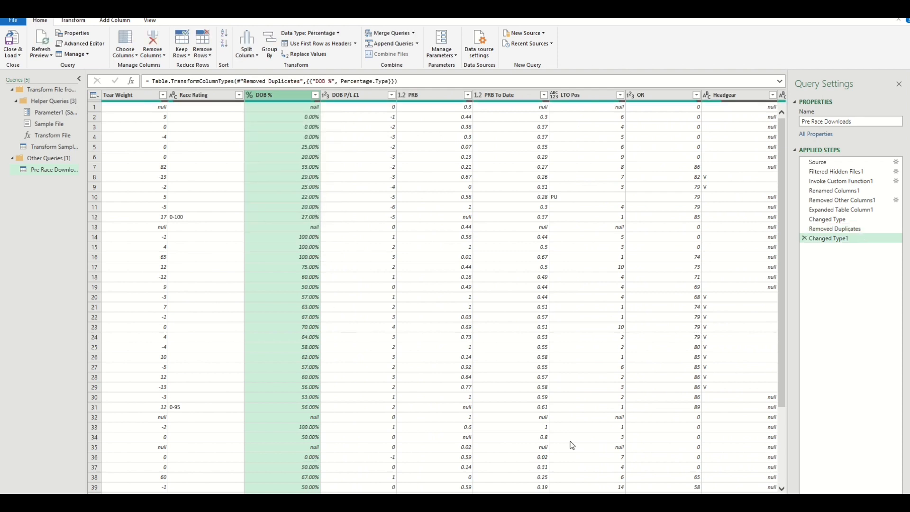
scroll("left", 3)
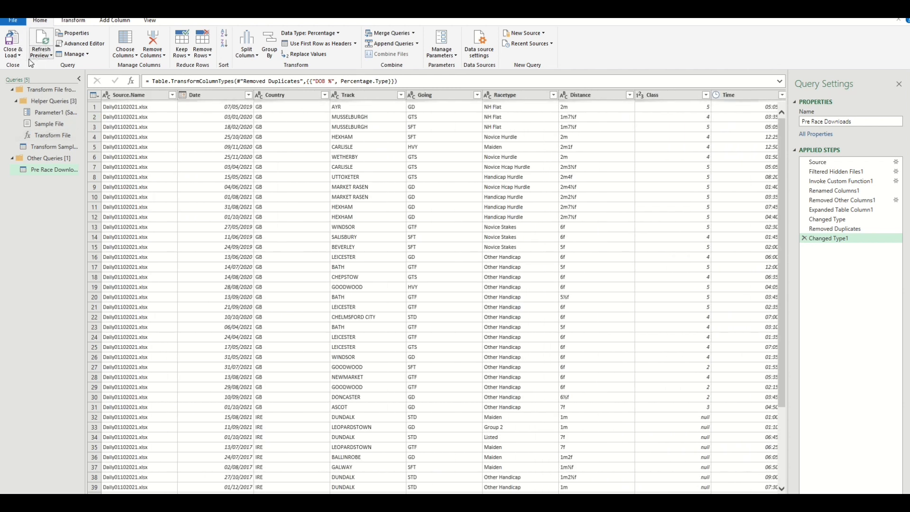
Close the editor and load Pre Race Downloads as a table on a new worksheet.
left_click(12, 44)
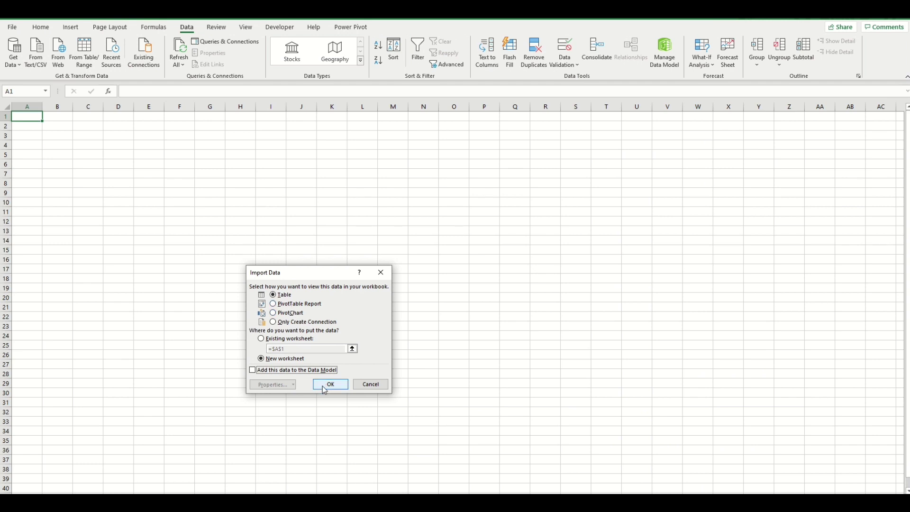
left_click(330, 384)
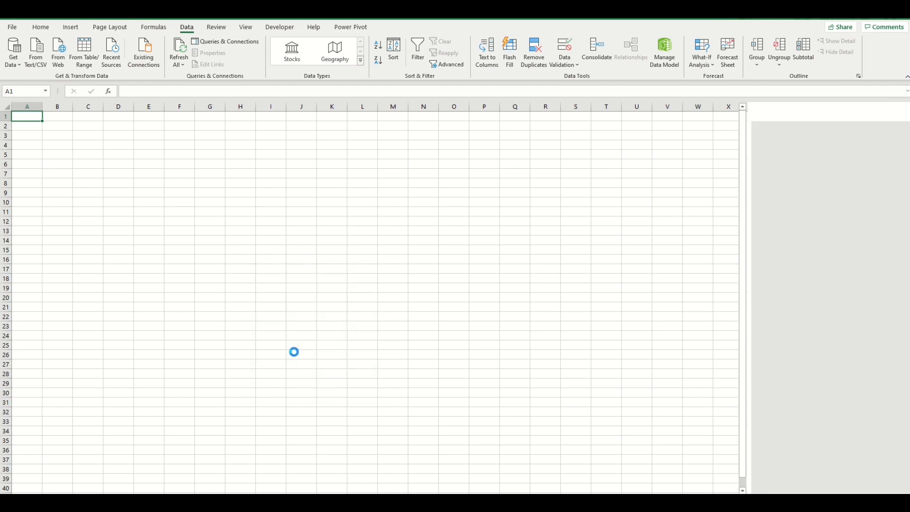
left_click(226, 41)
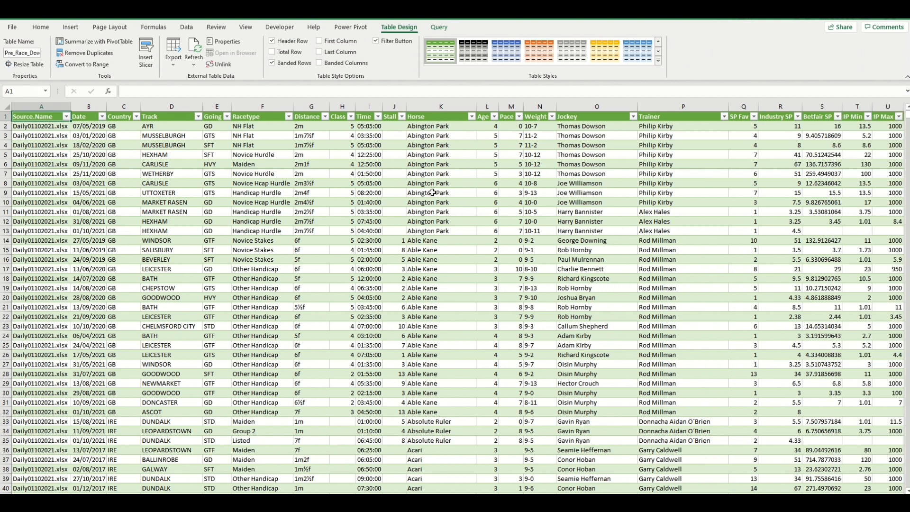
left_click(65, 116)
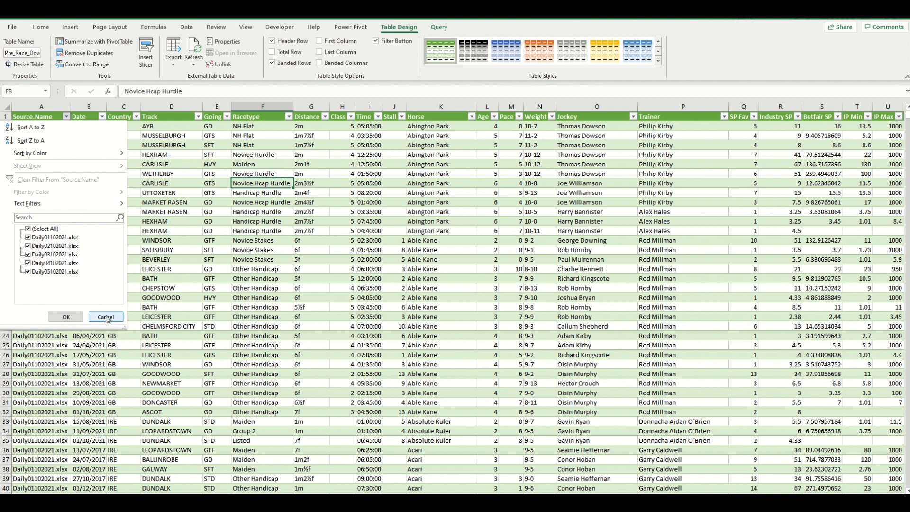
left_click(106, 317)
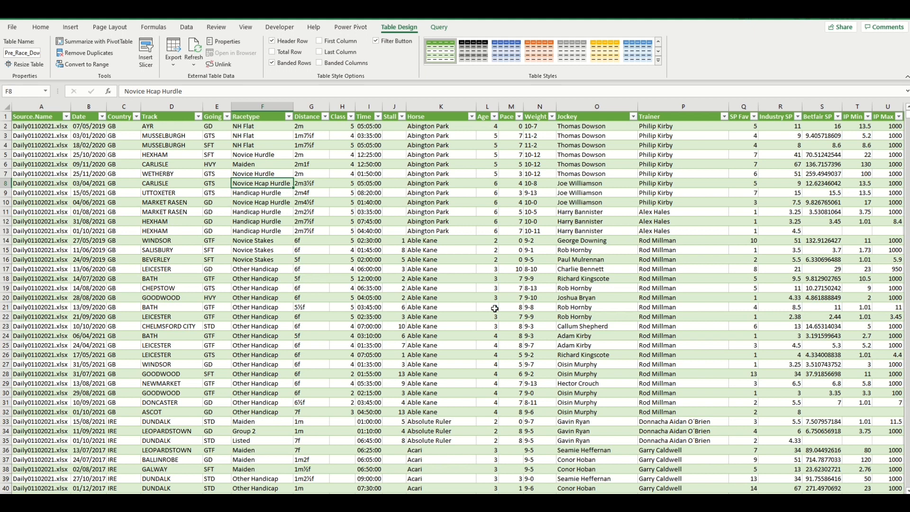
mouse_move(464, 319)
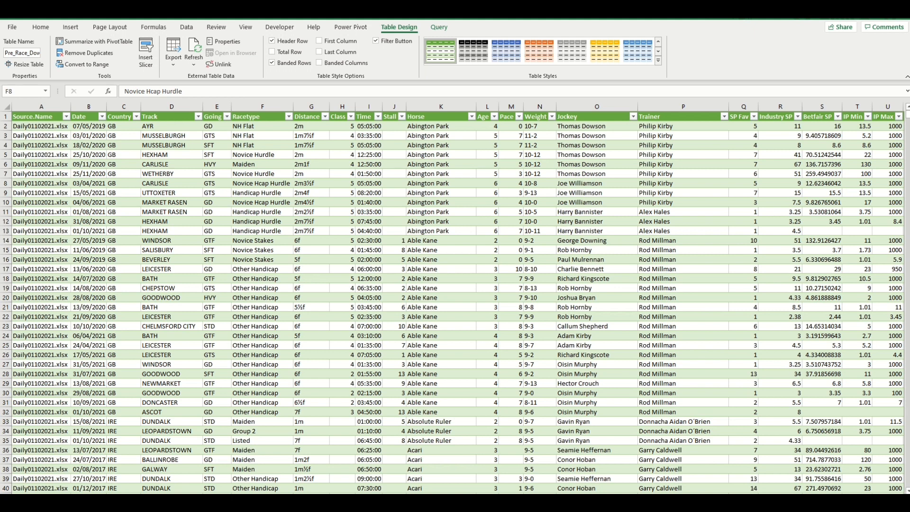
Refresh the table so the new Daily06102021.xlsx file is picked up.
left_click(262, 183)
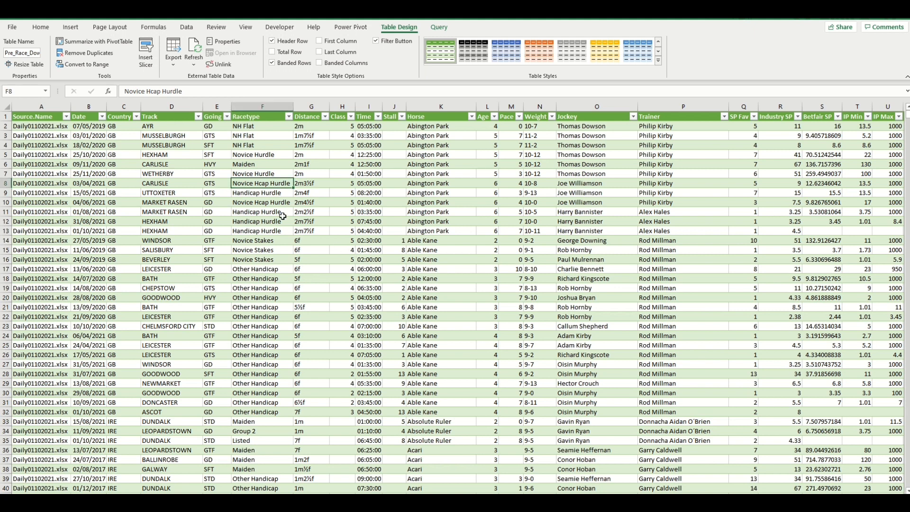
left_click(68, 116)
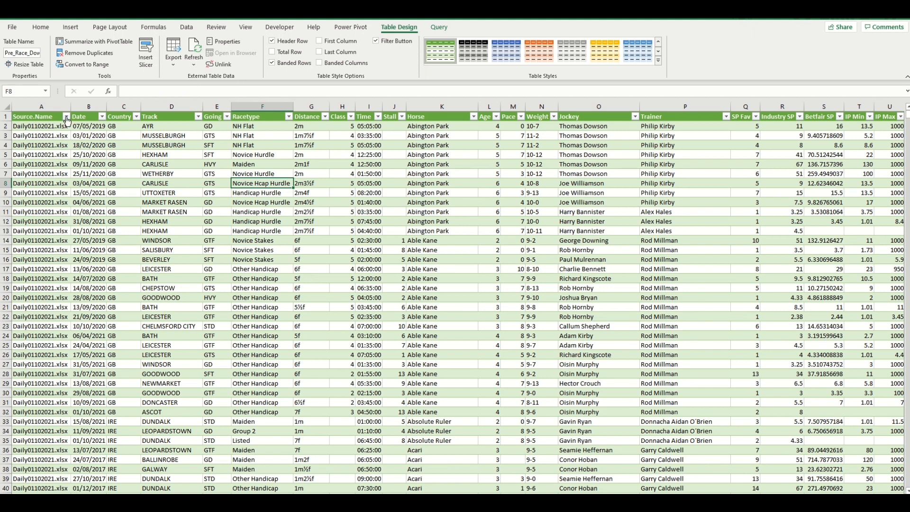
left_click(66, 116)
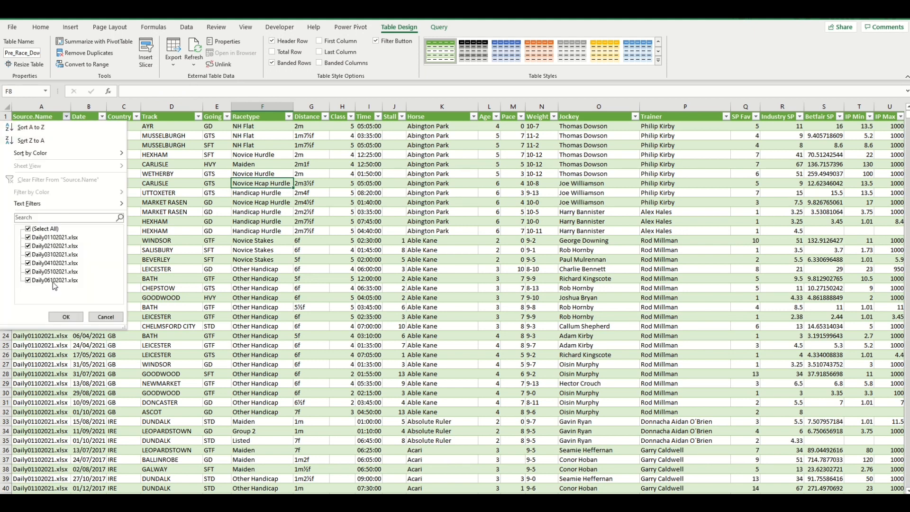
Filter Source.Name to Daily06102021.xlsx to verify its rows, then show all files again.
left_click(65, 317)
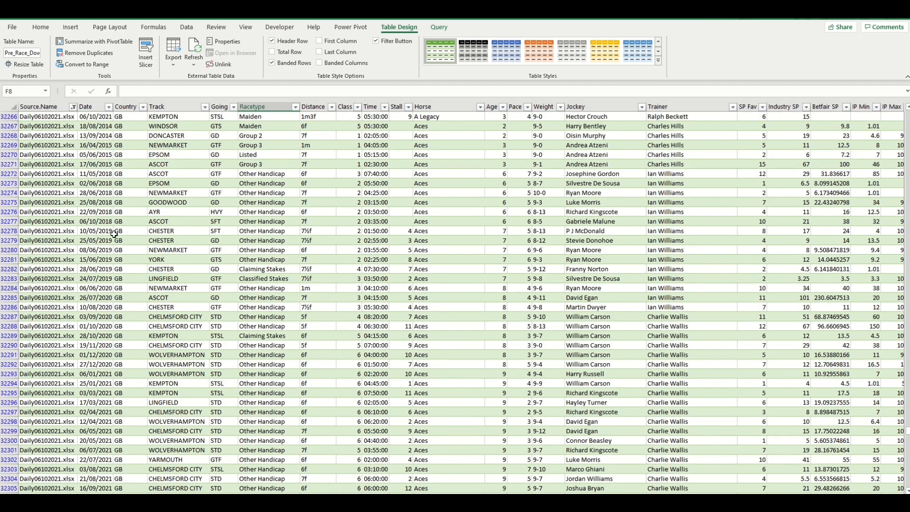
left_click(72, 106)
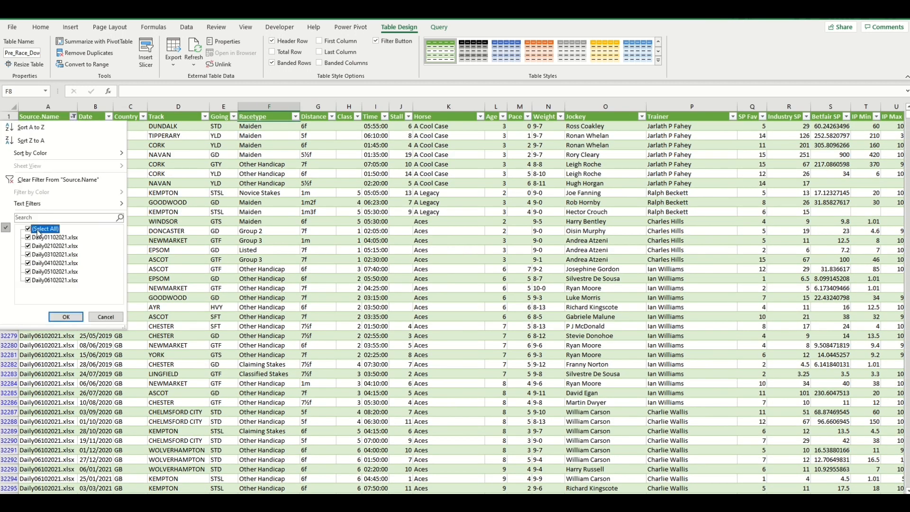
left_click(65, 317)
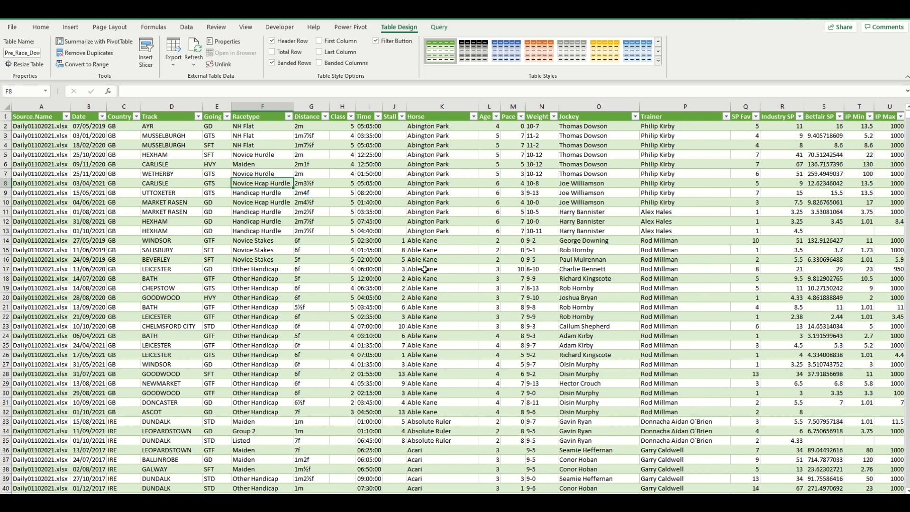
mouse_move(493, 282)
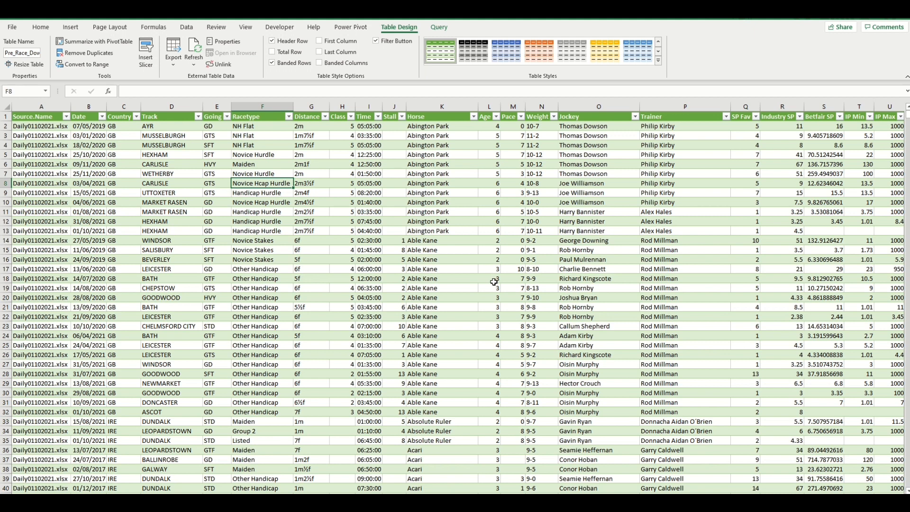
mouse_move(507, 290)
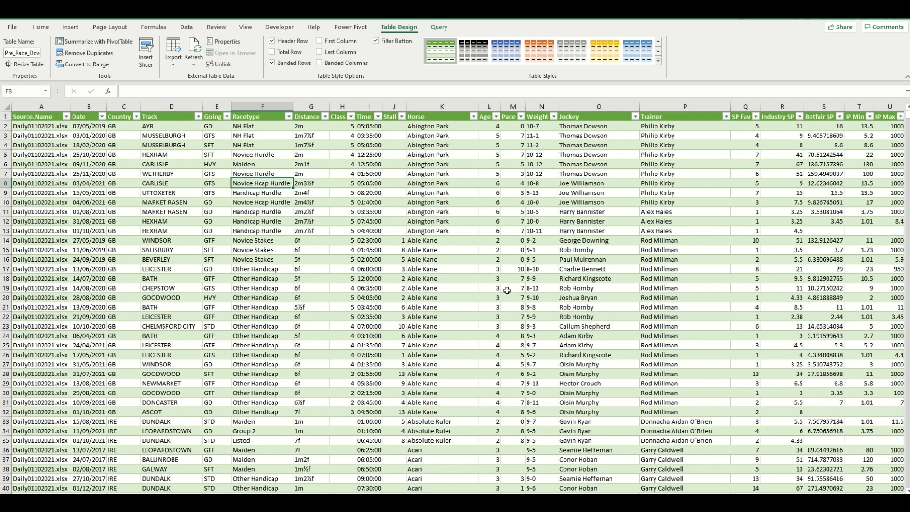
mouse_move(475, 293)
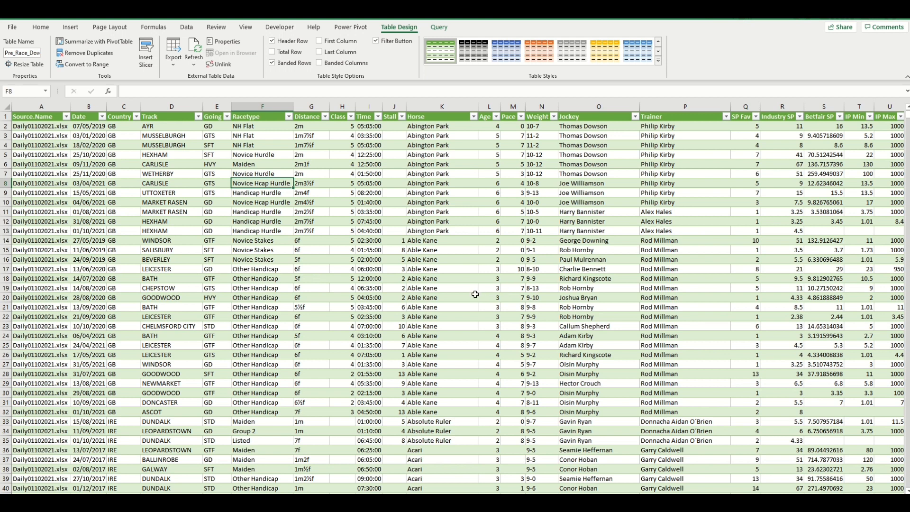